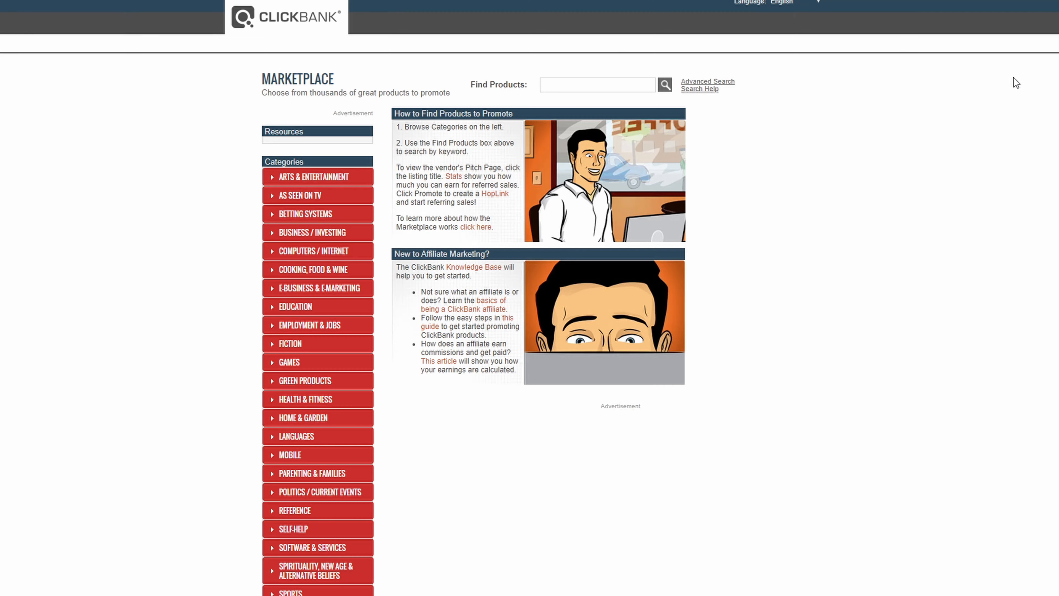
{"action": "mouse_move", "coordinate": [945, 116]}
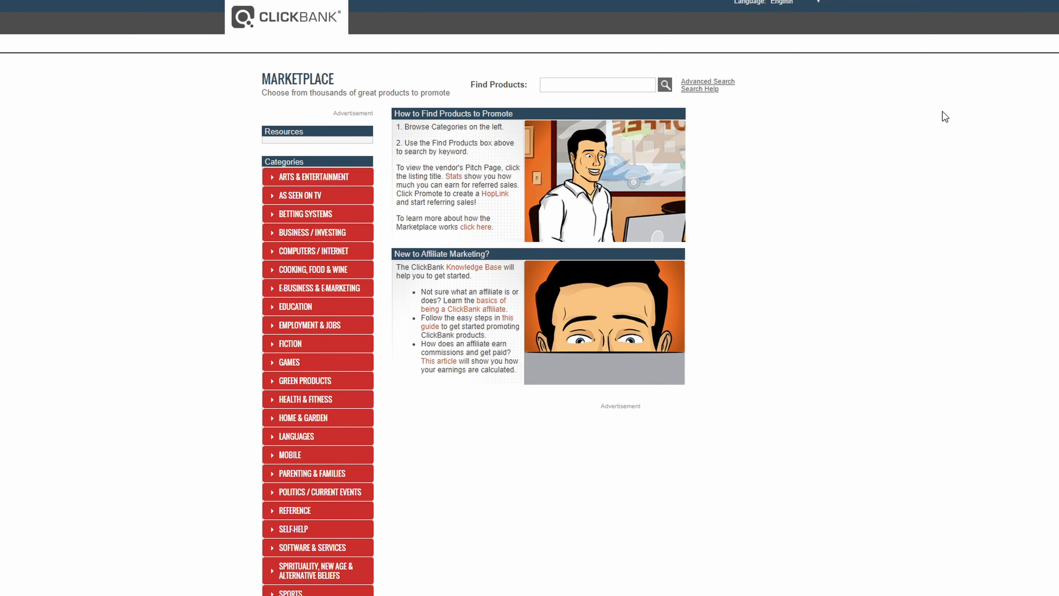
{"action": "mouse_move", "coordinate": [949, 143]}
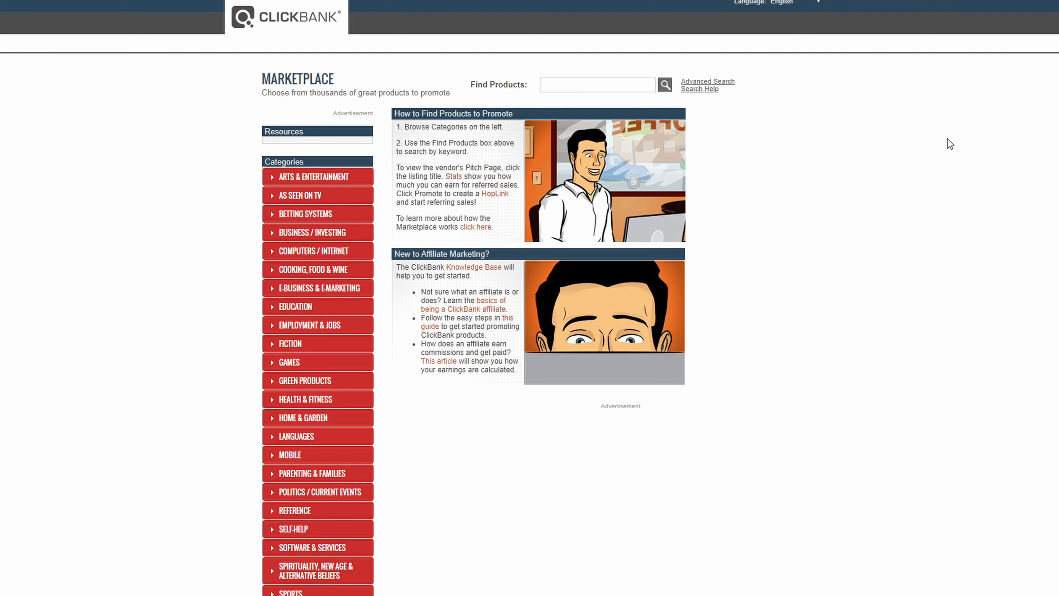
{"action": "mouse_move", "coordinate": [941, 139]}
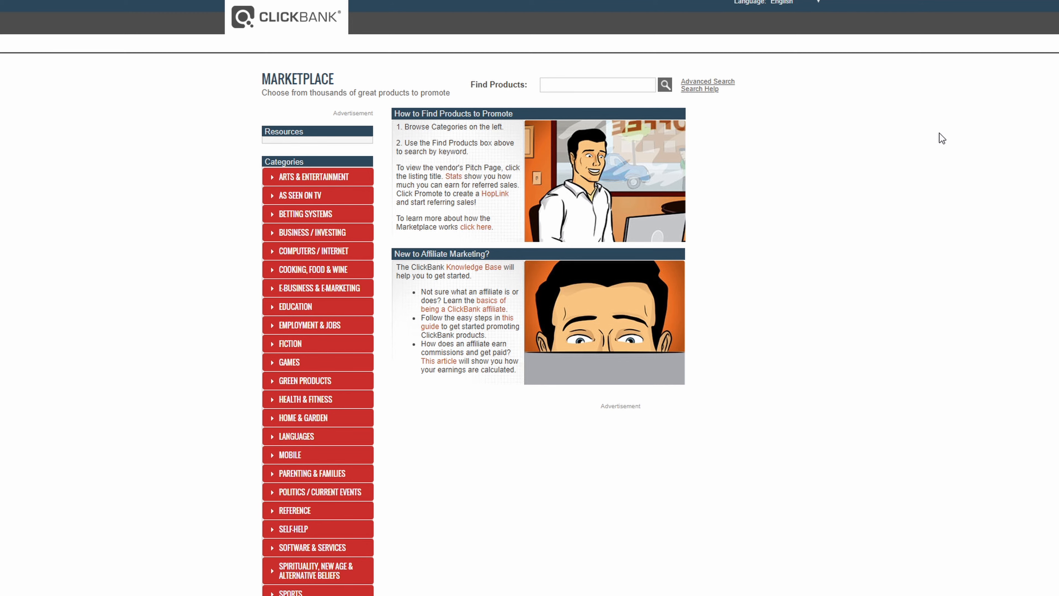
Step: Expand Parenting & Families in the Categories list to show Divorce, Marriage, Parenting and other subcategories
{"action": "scroll", "scroll_direction": "down", "scroll_amount": 3}
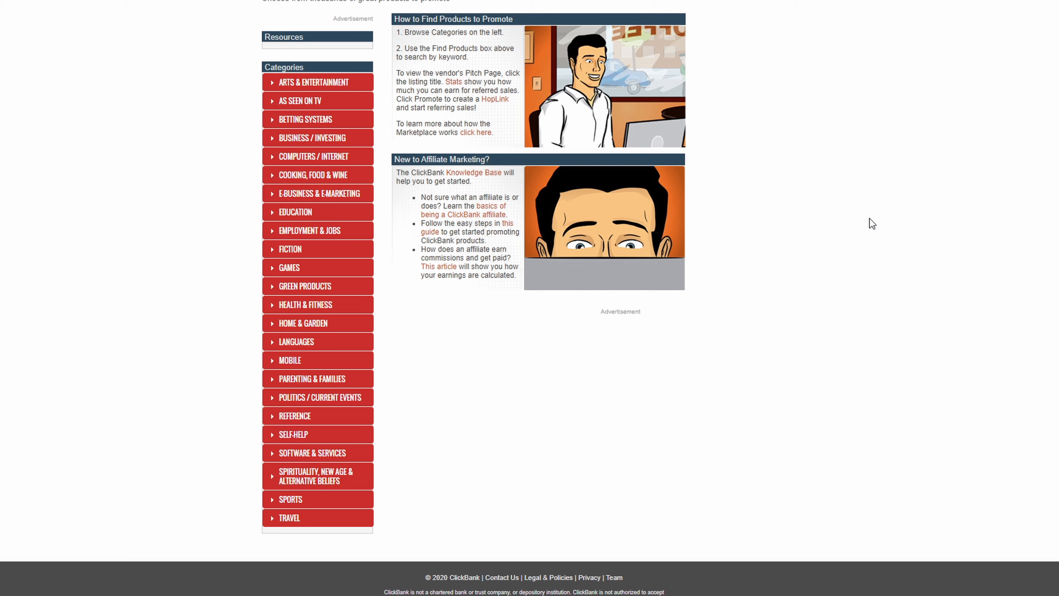
{"action": "scroll", "scroll_direction": "up", "scroll_amount": 3}
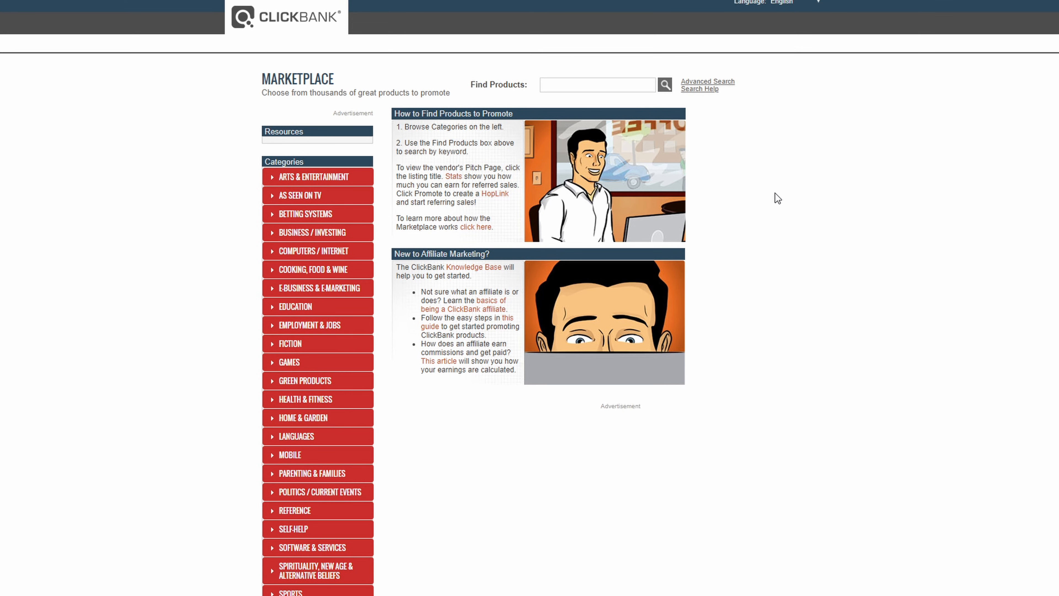
{"action": "mouse_move", "coordinate": [250, 183]}
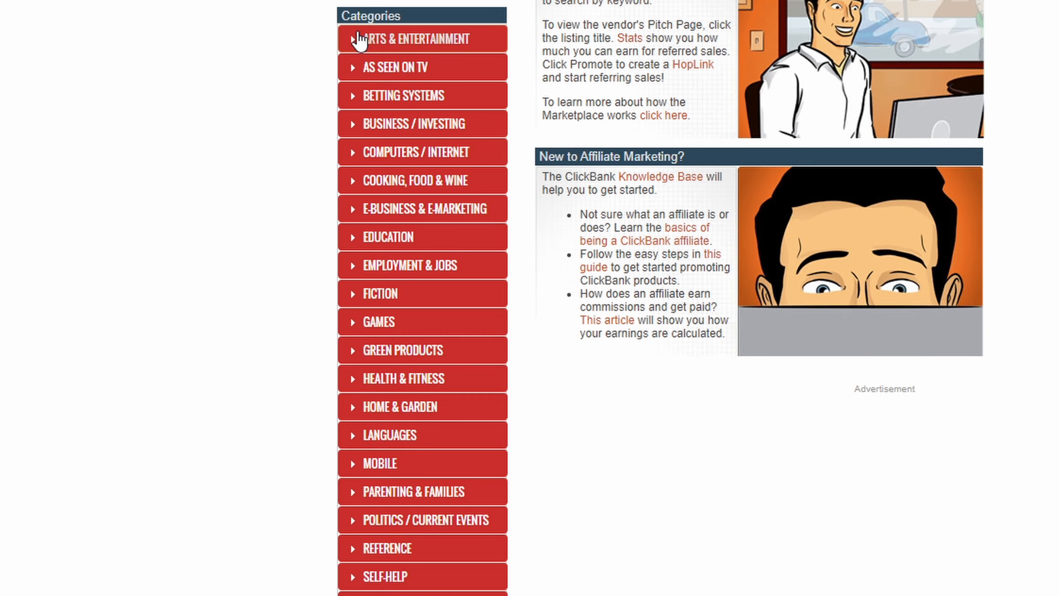
{"action": "mouse_move", "coordinate": [375, 123]}
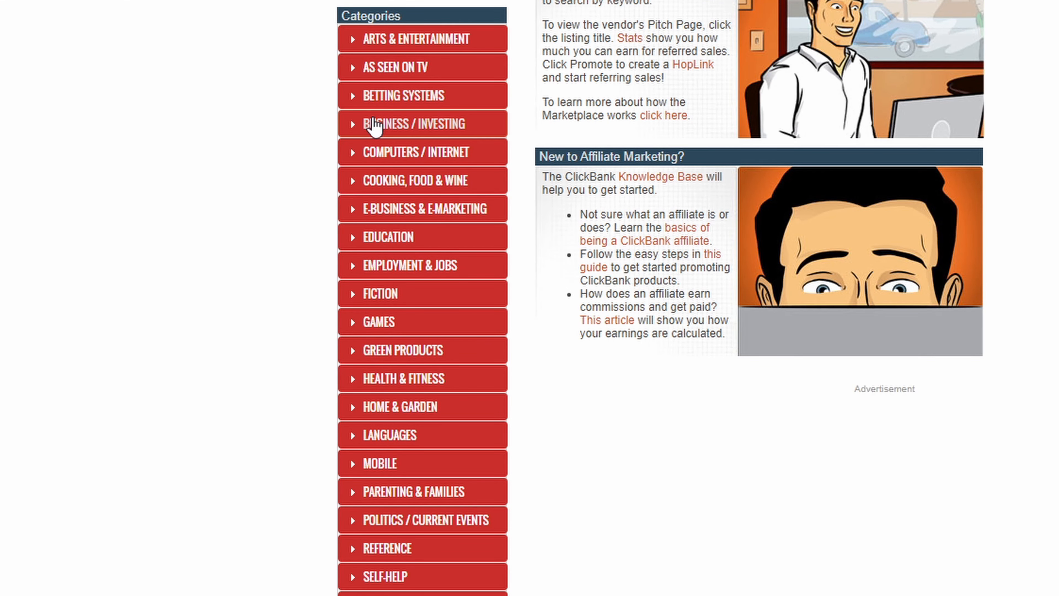
{"action": "mouse_move", "coordinate": [422, 406]}
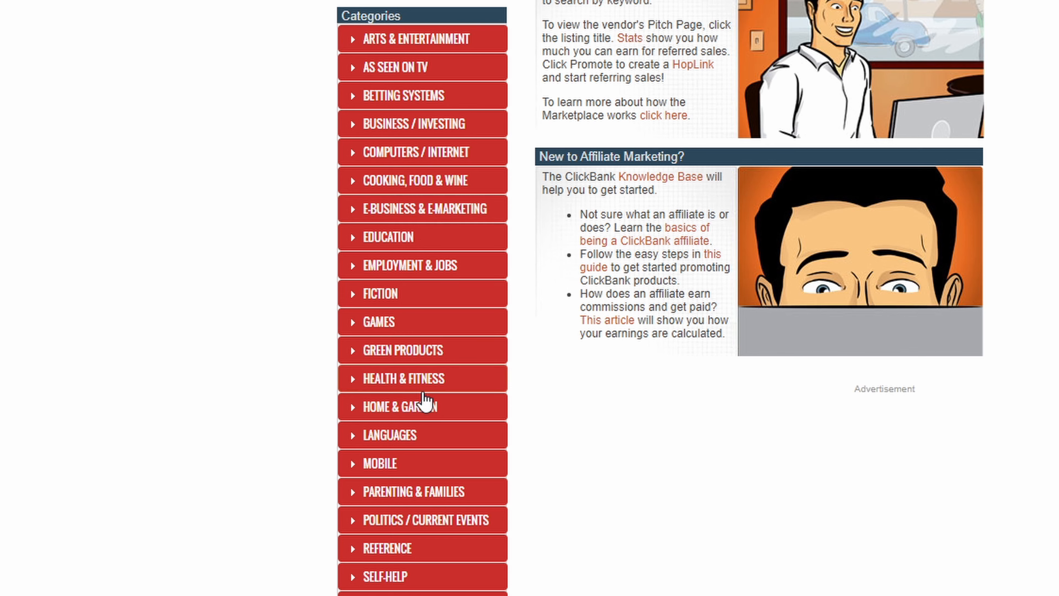
{"action": "mouse_move", "coordinate": [424, 481]}
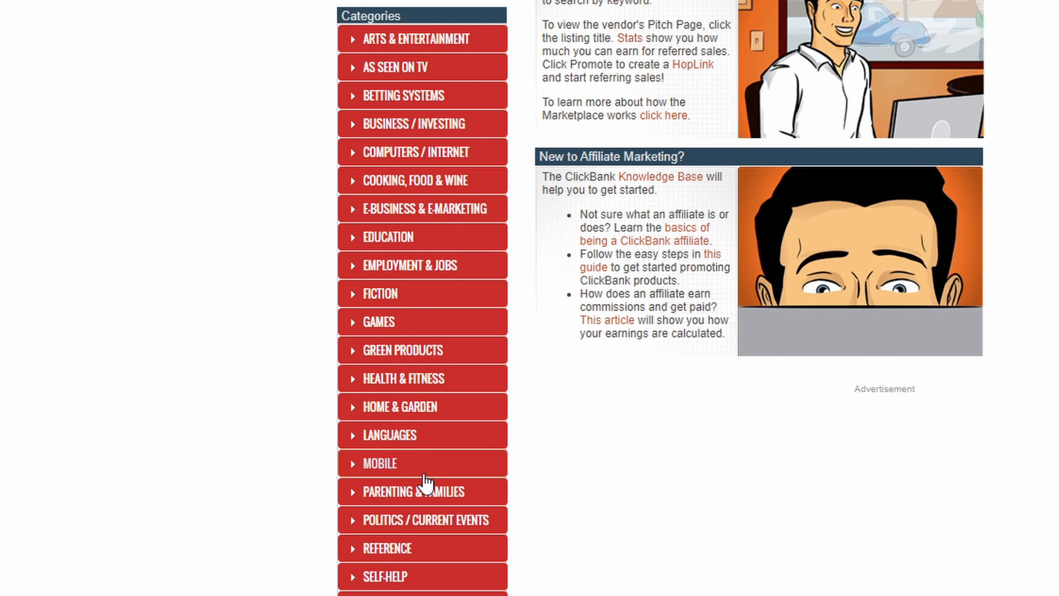
{"action": "mouse_move", "coordinate": [394, 499]}
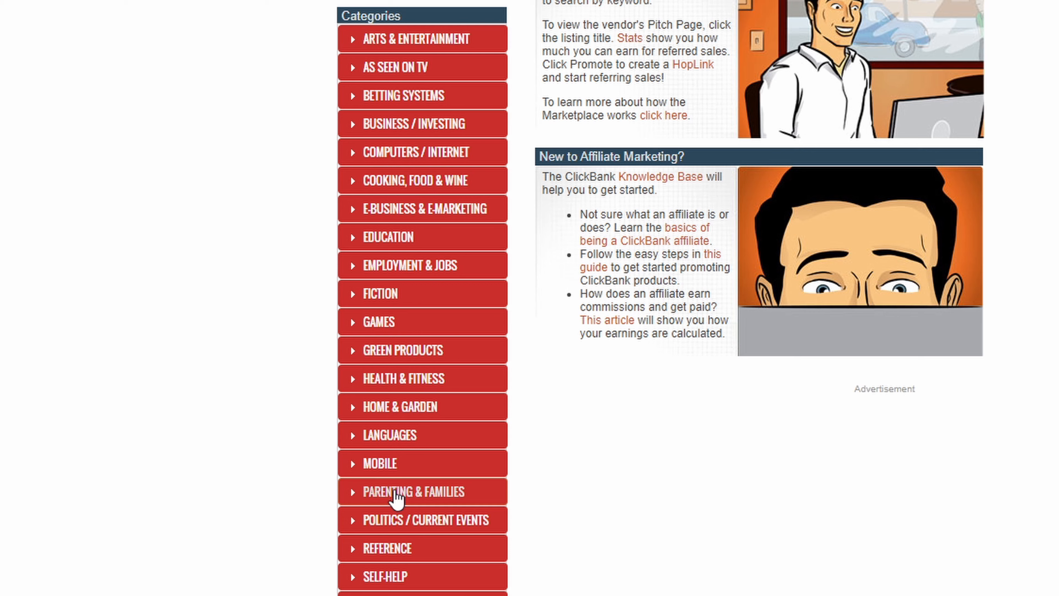
{"action": "left_click", "coordinate": [413, 491]}
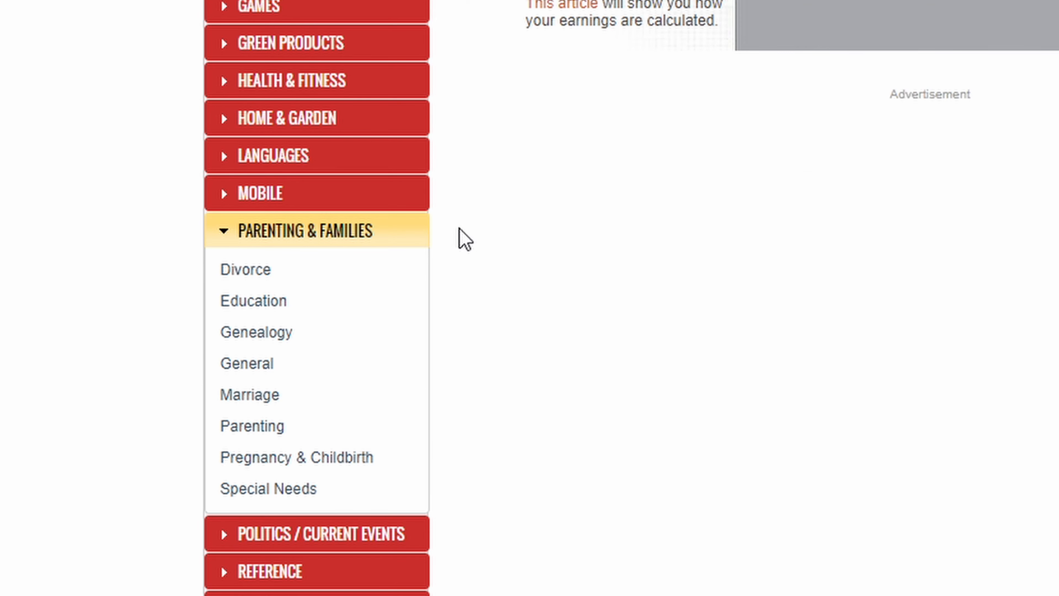
{"action": "scroll", "scroll_direction": "down", "scroll_amount": 3}
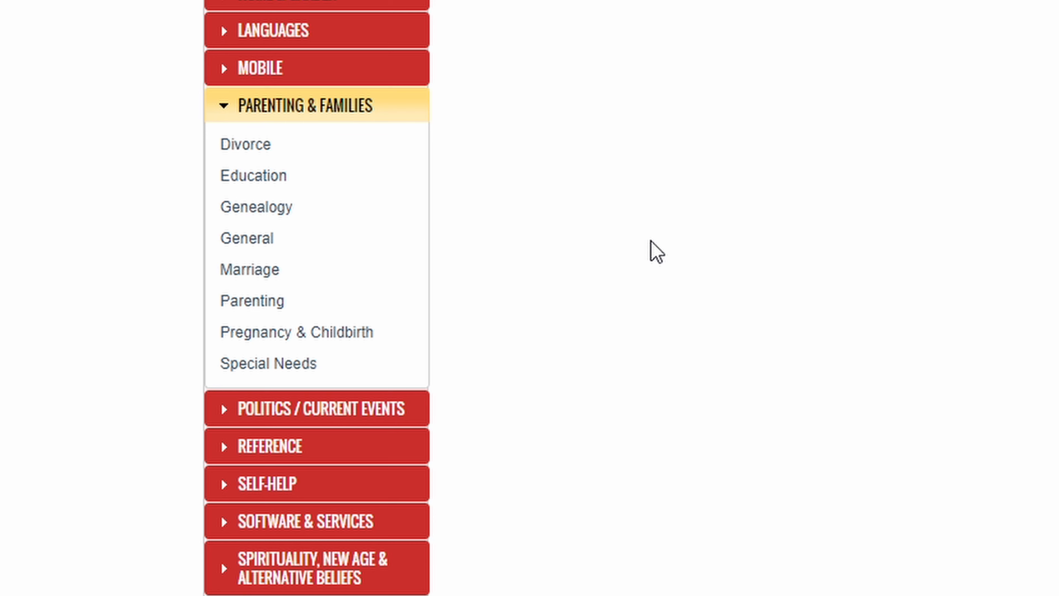
{"action": "mouse_move", "coordinate": [640, 235]}
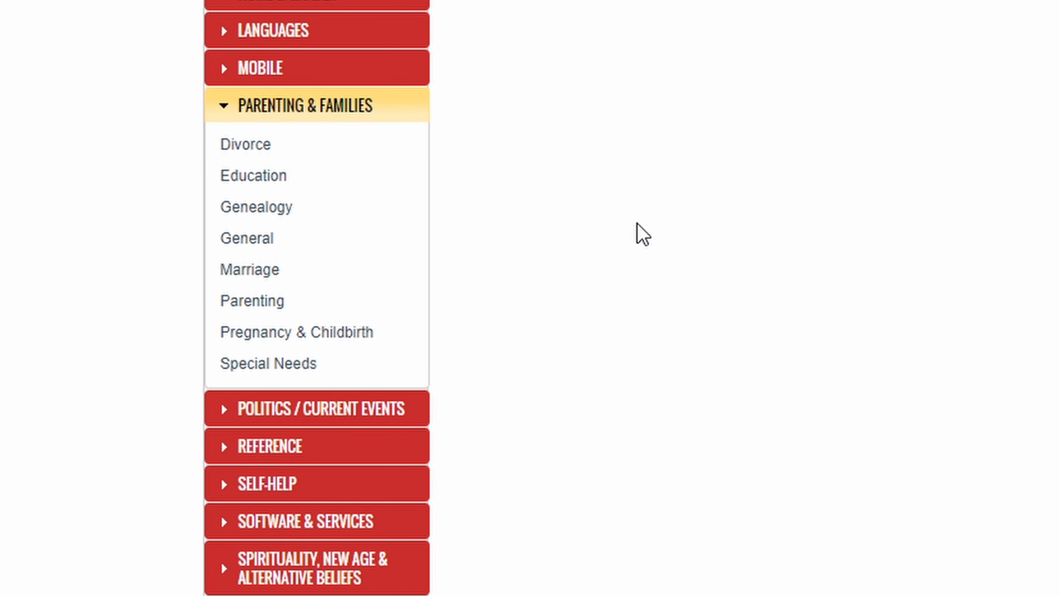
{"action": "mouse_move", "coordinate": [304, 129]}
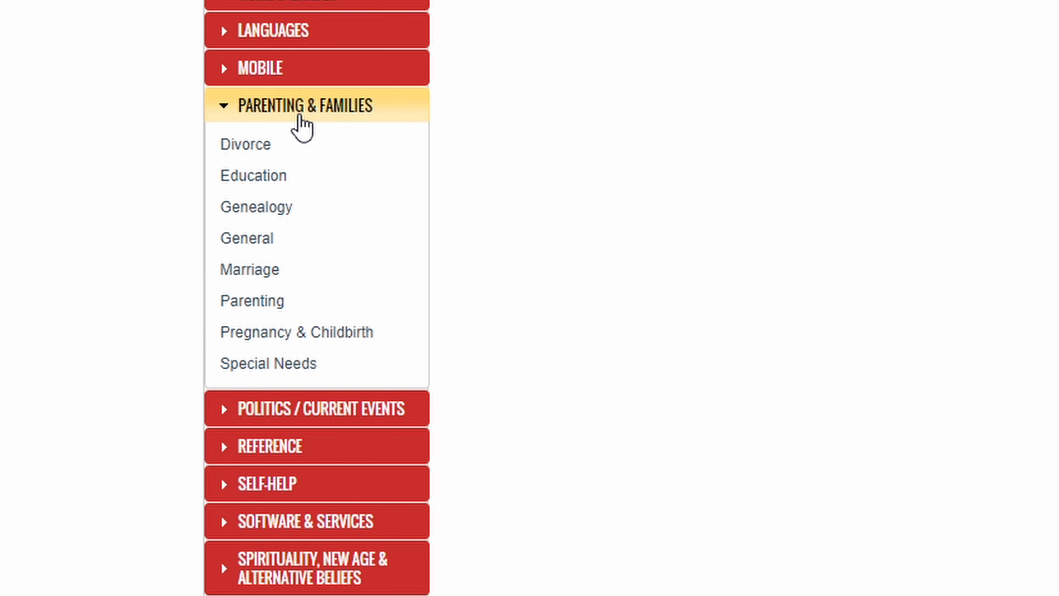
{"action": "mouse_move", "coordinate": [285, 233]}
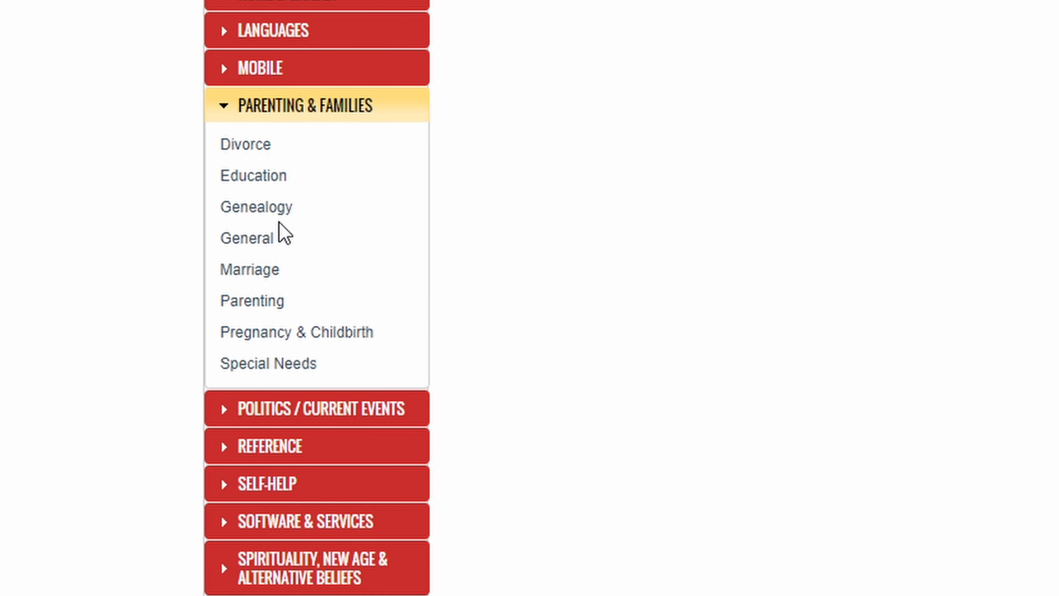
{"action": "mouse_move", "coordinate": [903, 88]}
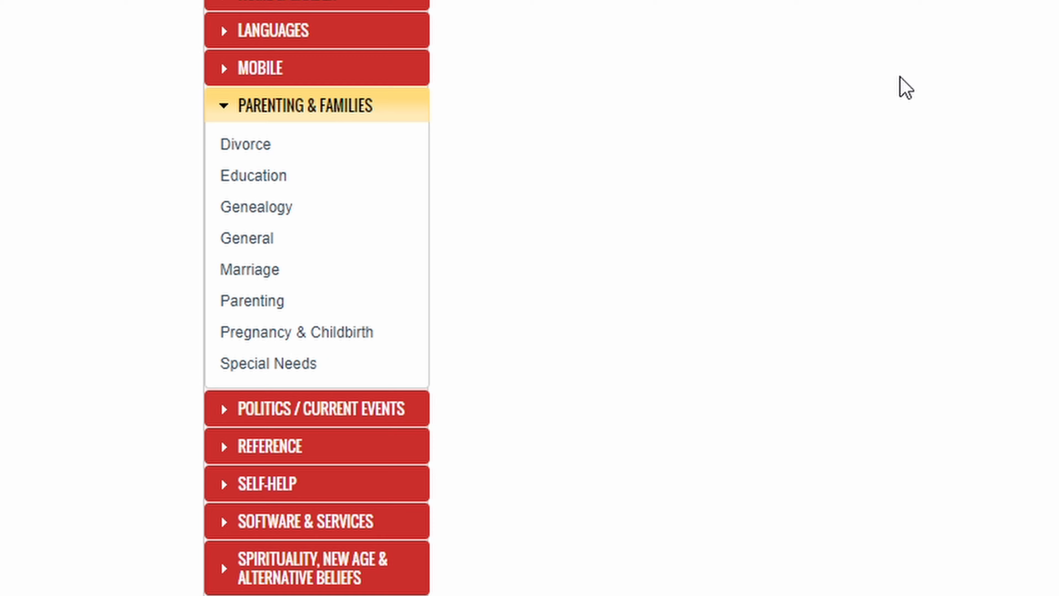
Step: Show the Parenting subcategory's product listings and browse down through them
{"action": "left_click", "coordinate": [252, 301]}
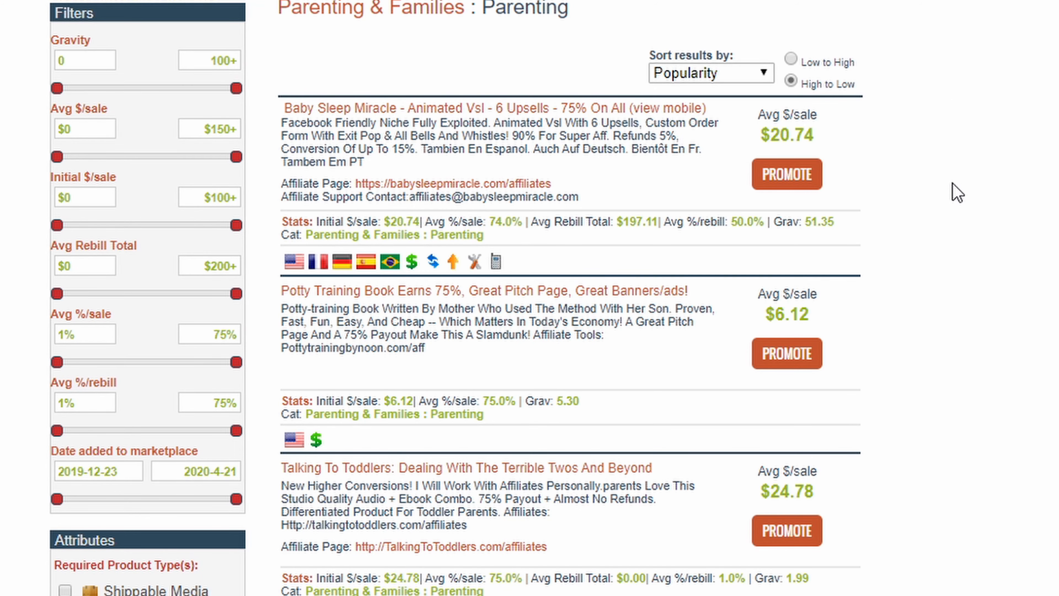
{"action": "mouse_move", "coordinate": [361, 122]}
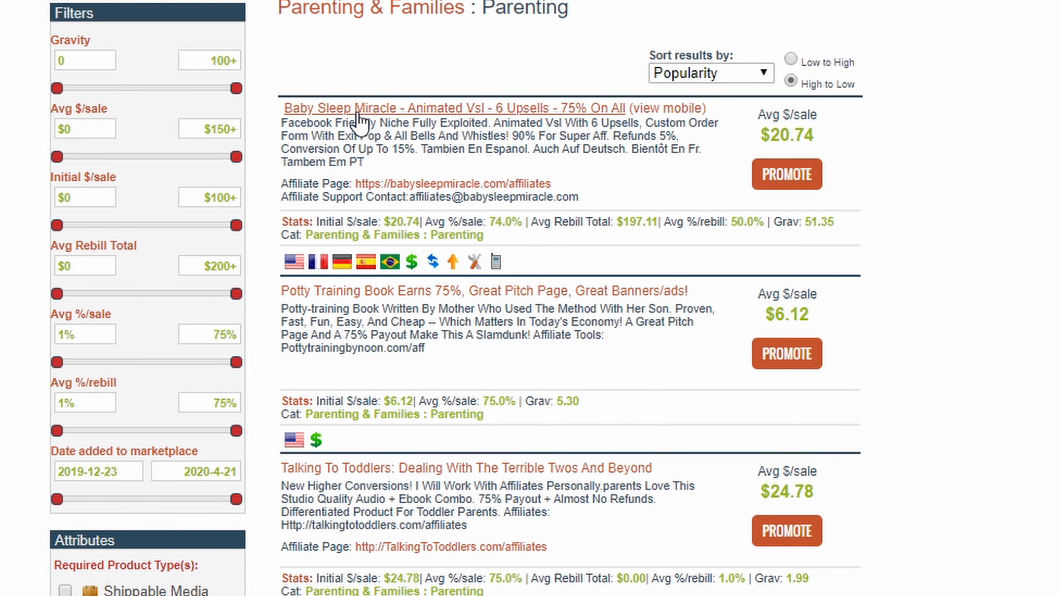
{"action": "mouse_move", "coordinate": [473, 118]}
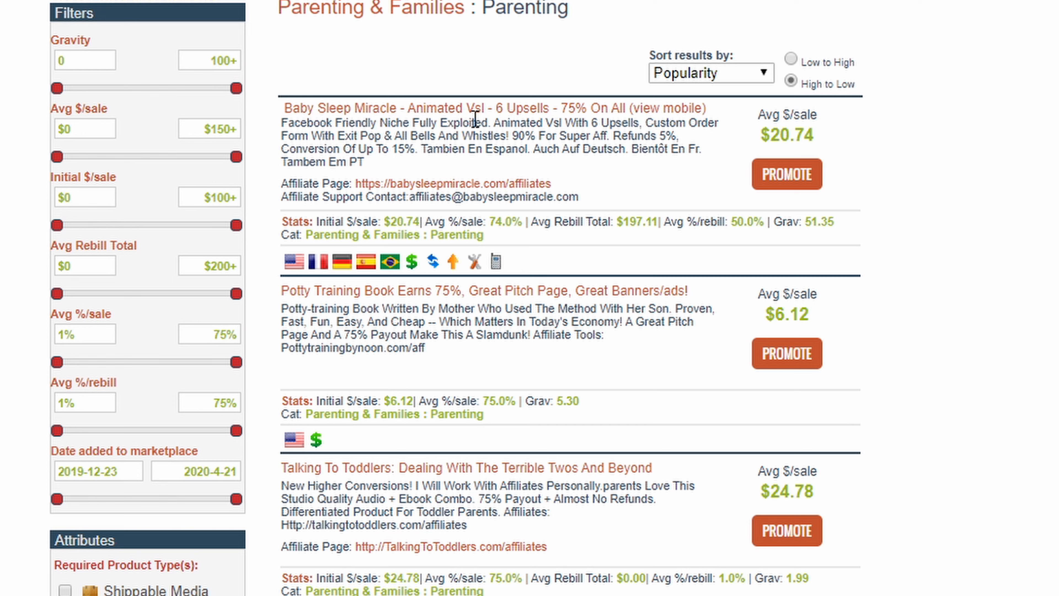
{"action": "mouse_move", "coordinate": [907, 176]}
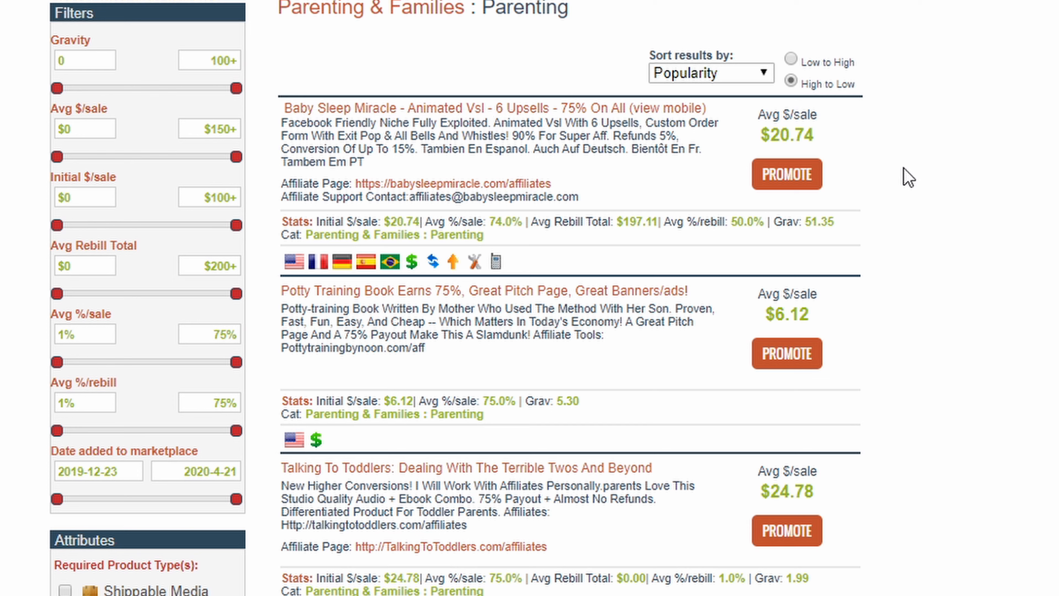
{"action": "mouse_move", "coordinate": [923, 177]}
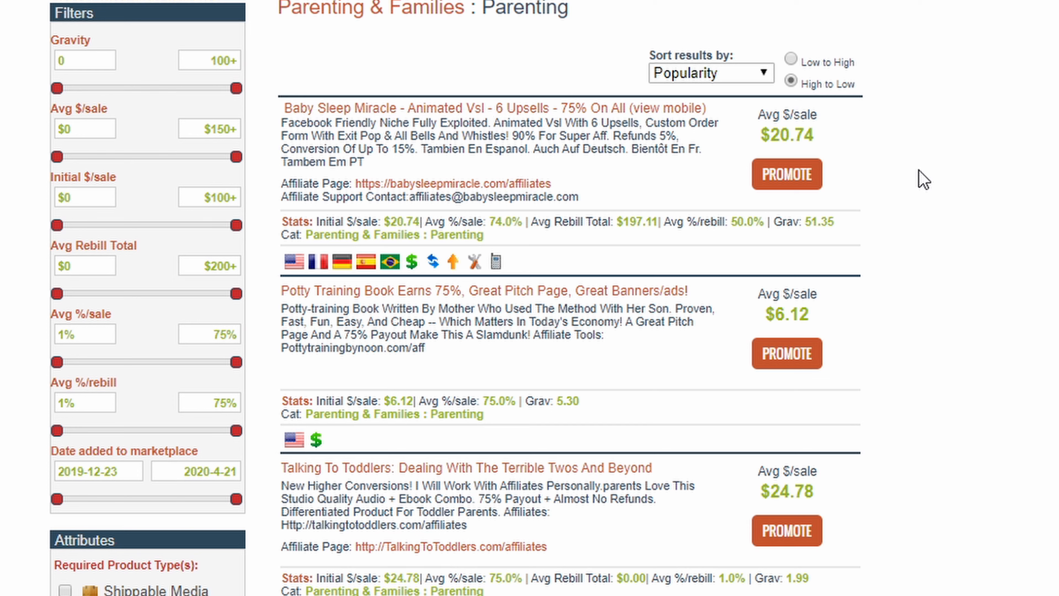
{"action": "scroll", "scroll_direction": "down", "scroll_amount": 3}
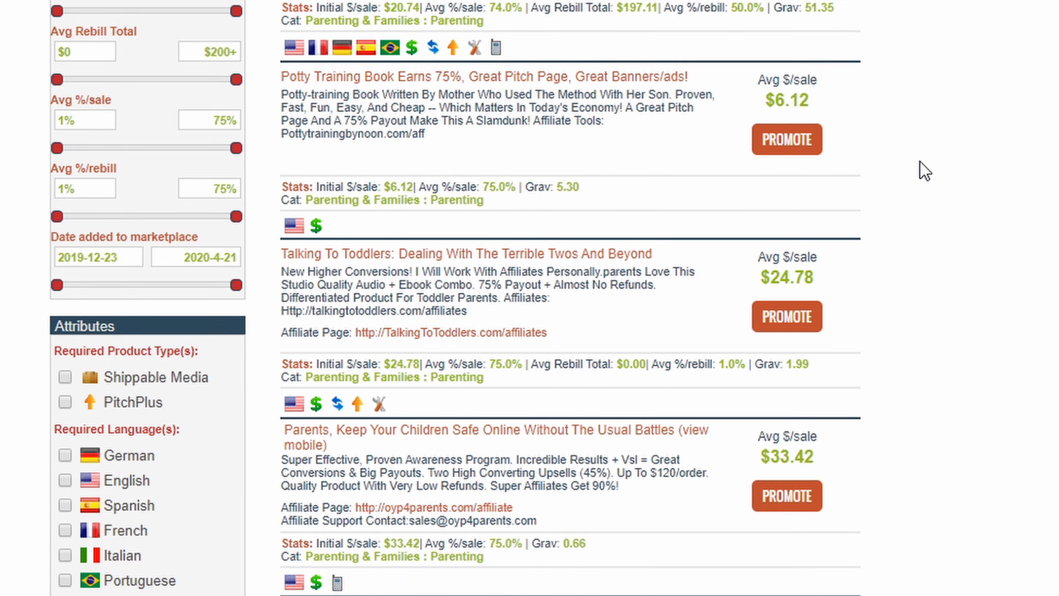
{"action": "scroll", "scroll_direction": "down", "scroll_amount": 3}
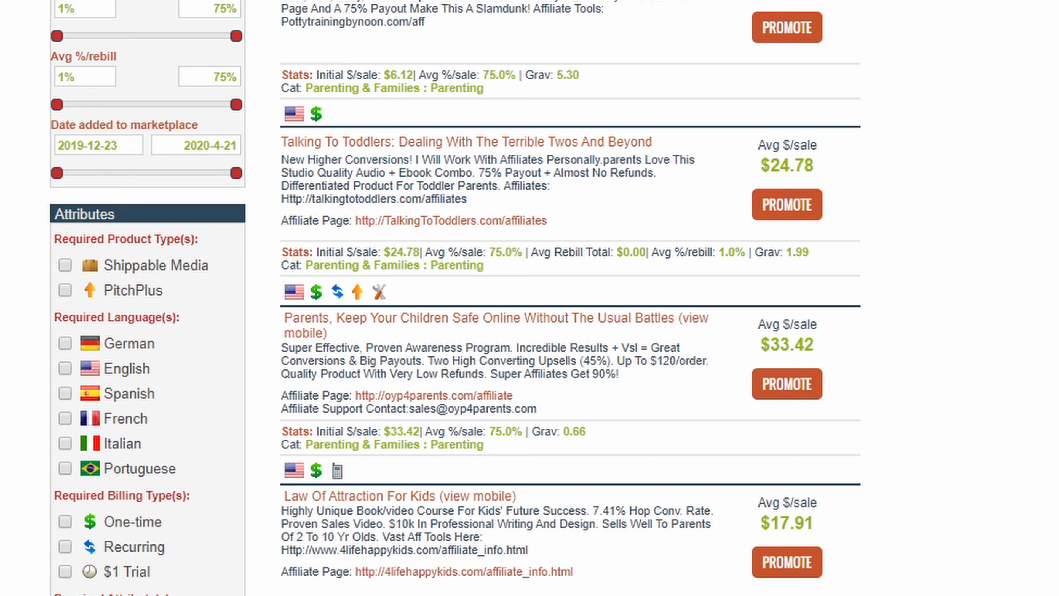
{"action": "mouse_move", "coordinate": [890, 131]}
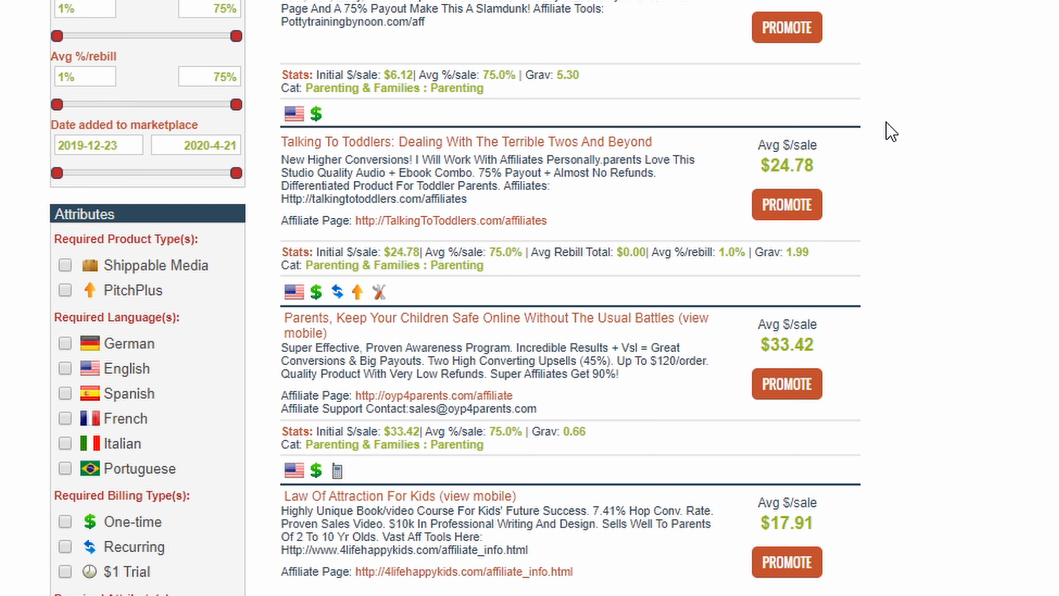
{"action": "scroll", "scroll_direction": "down", "scroll_amount": 3}
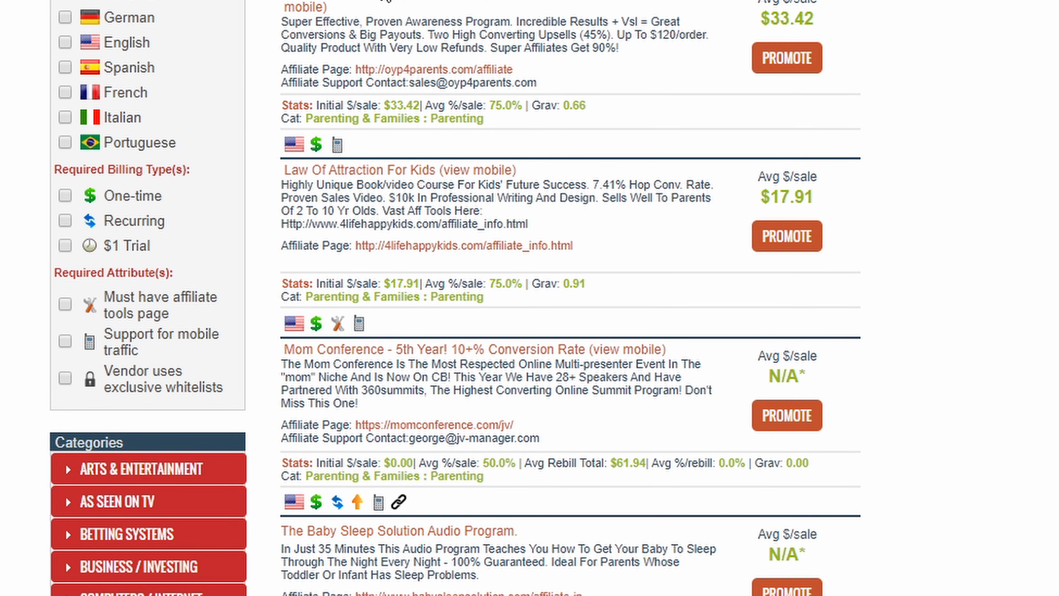
{"action": "scroll", "scroll_direction": "down", "scroll_amount": 3}
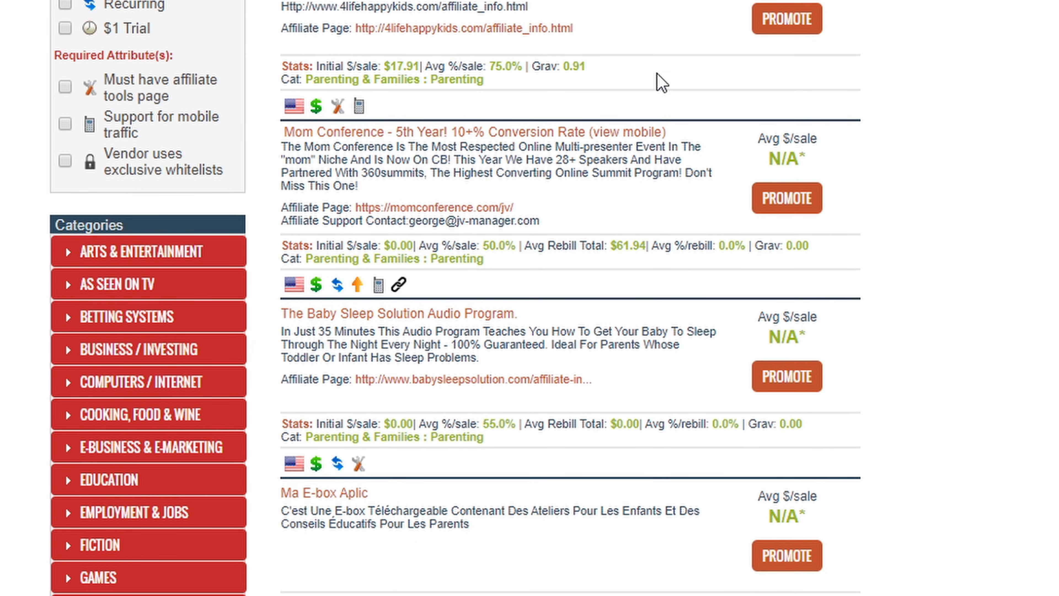
{"action": "mouse_move", "coordinate": [541, 286]}
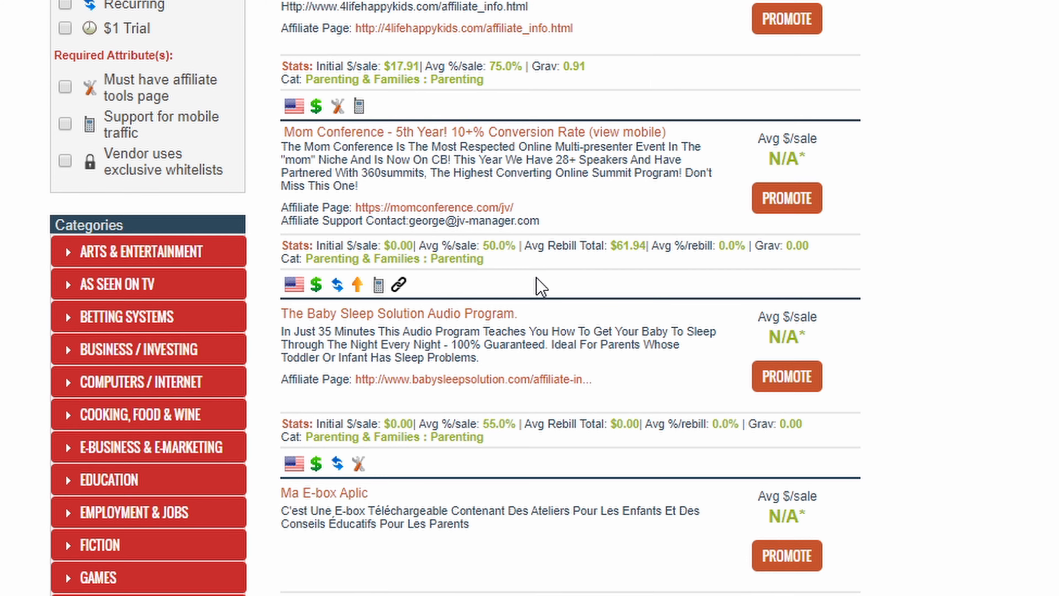
{"action": "scroll", "scroll_direction": "down", "scroll_amount": 3}
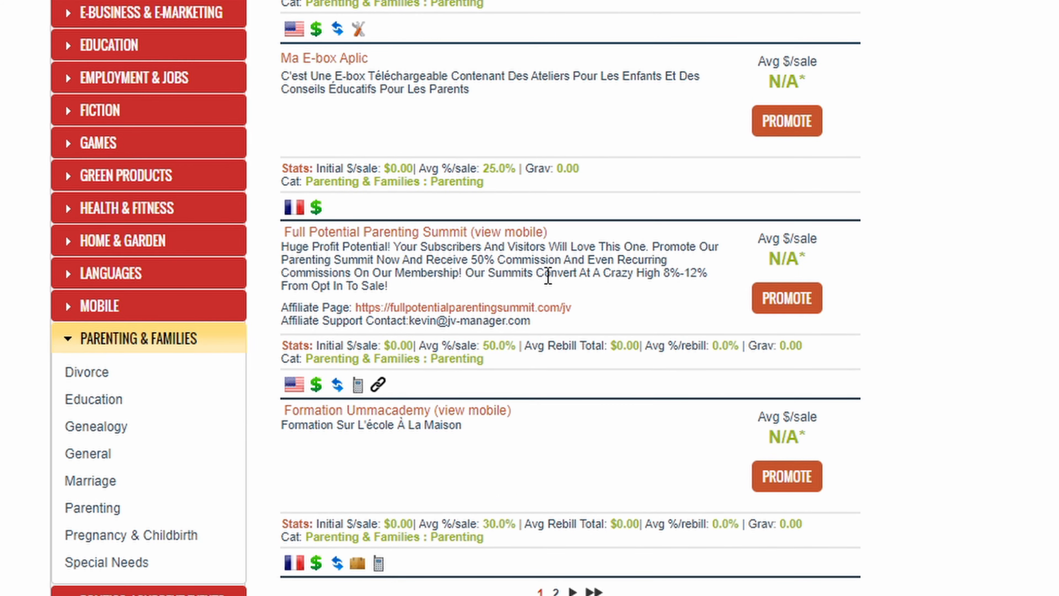
{"action": "scroll", "scroll_direction": "up", "scroll_amount": 3}
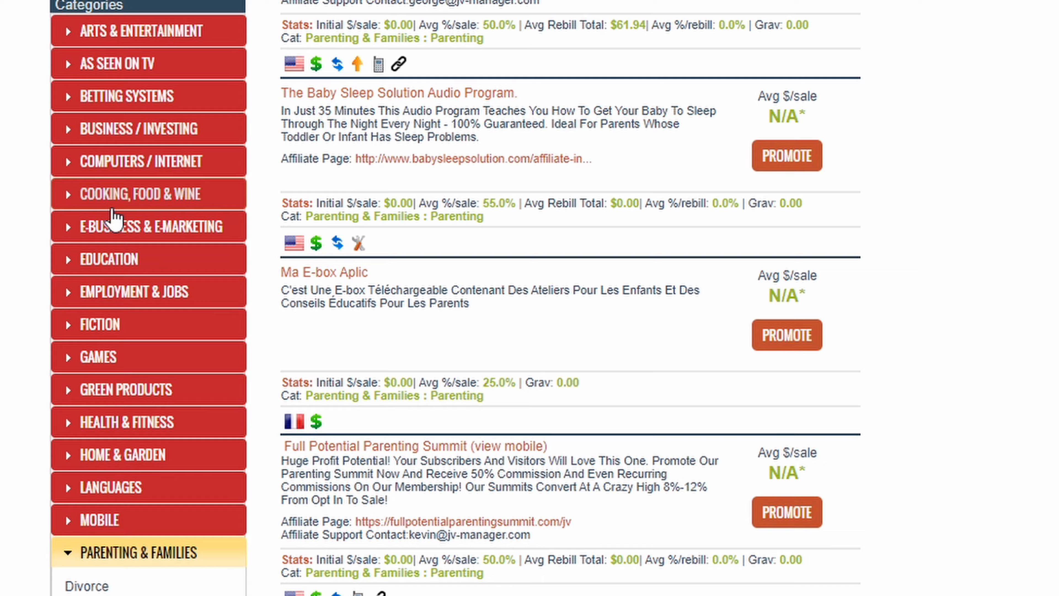
{"action": "scroll", "scroll_direction": "down", "scroll_amount": 3}
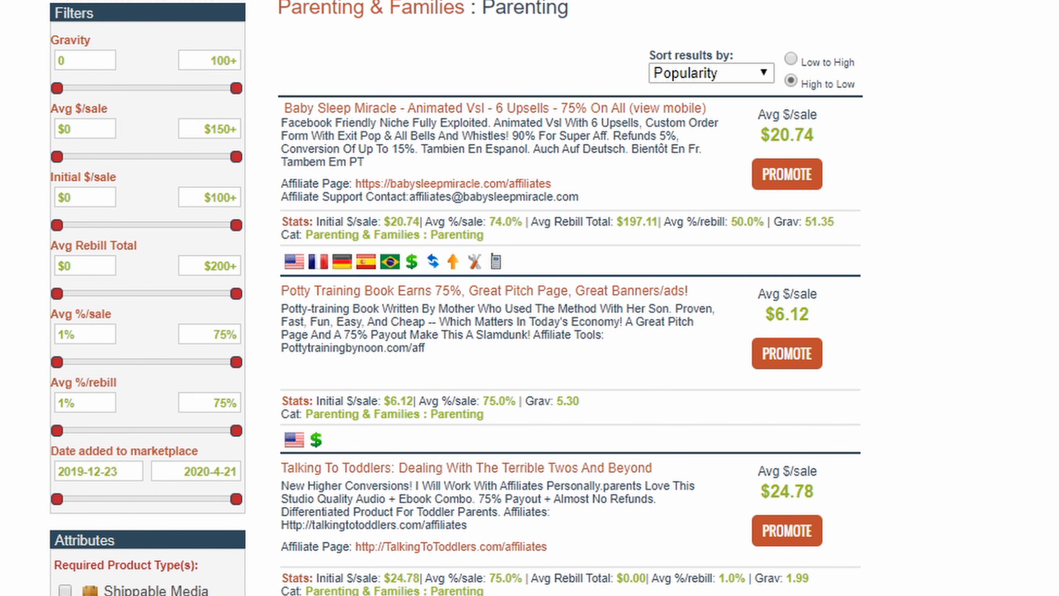
Step: Switch to the Amazon.com home page tab
{"action": "left_click", "coordinate": [280, 8]}
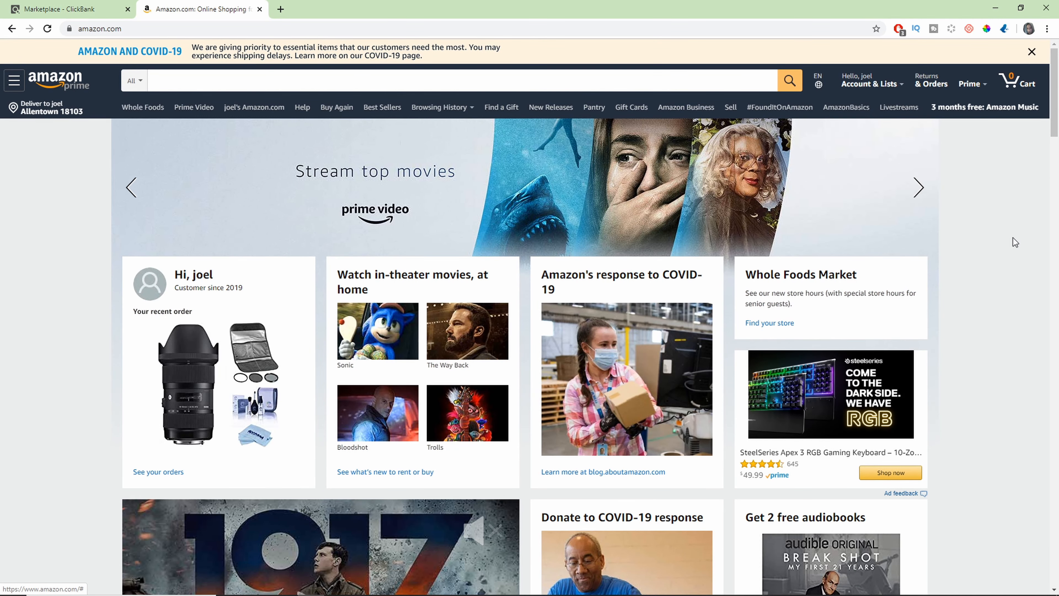
{"action": "mouse_move", "coordinate": [820, 217]}
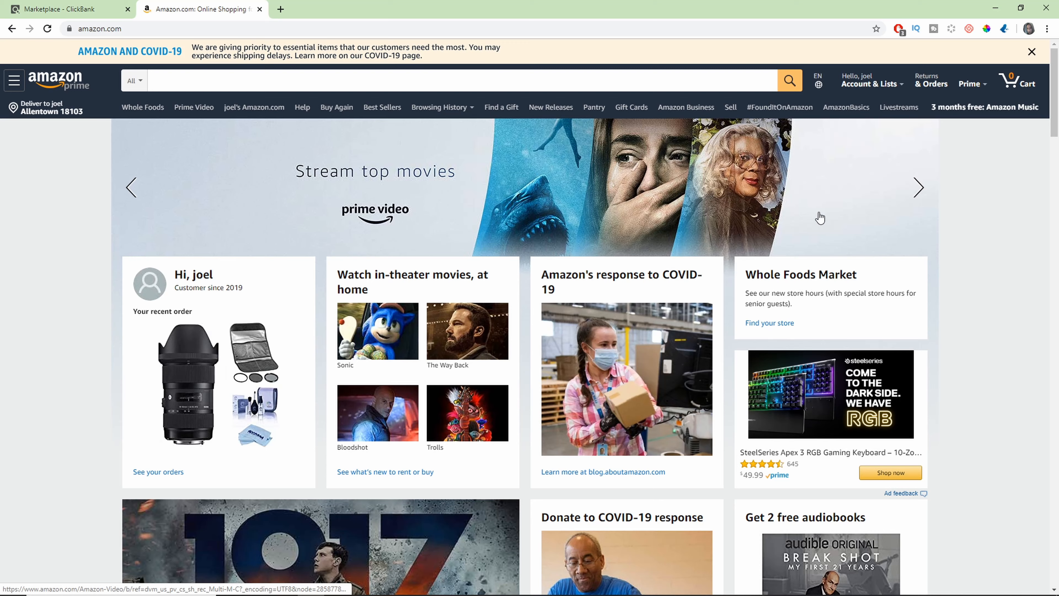
Step: Scroll the Amazon home page to the footer's Become an Affiliate link and back up
{"action": "scroll", "scroll_direction": "down", "scroll_amount": 3}
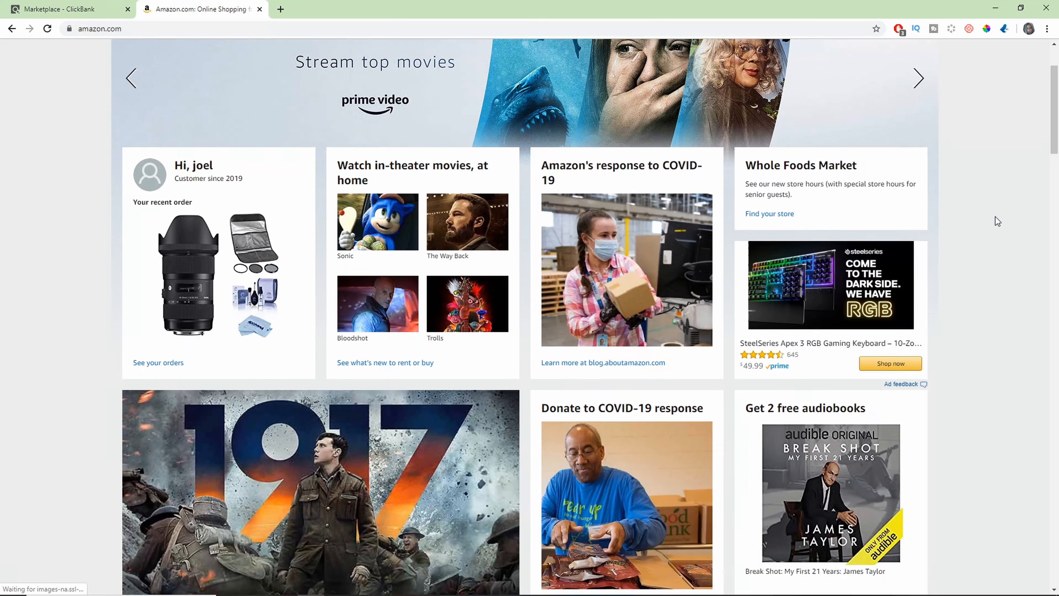
{"action": "scroll", "scroll_direction": "down", "scroll_amount": 3}
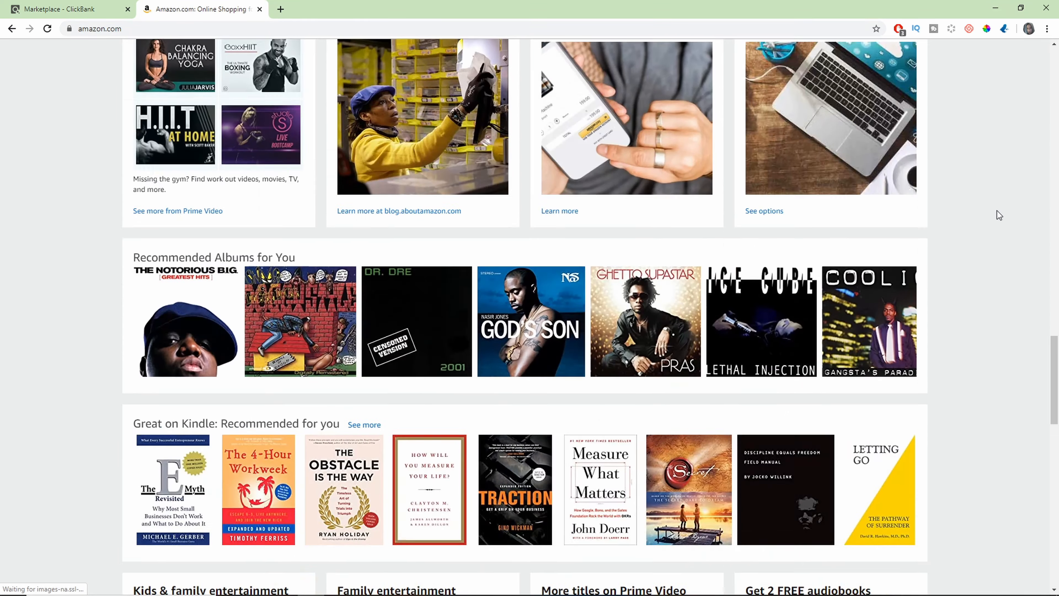
{"action": "scroll", "scroll_direction": "down", "scroll_amount": 3}
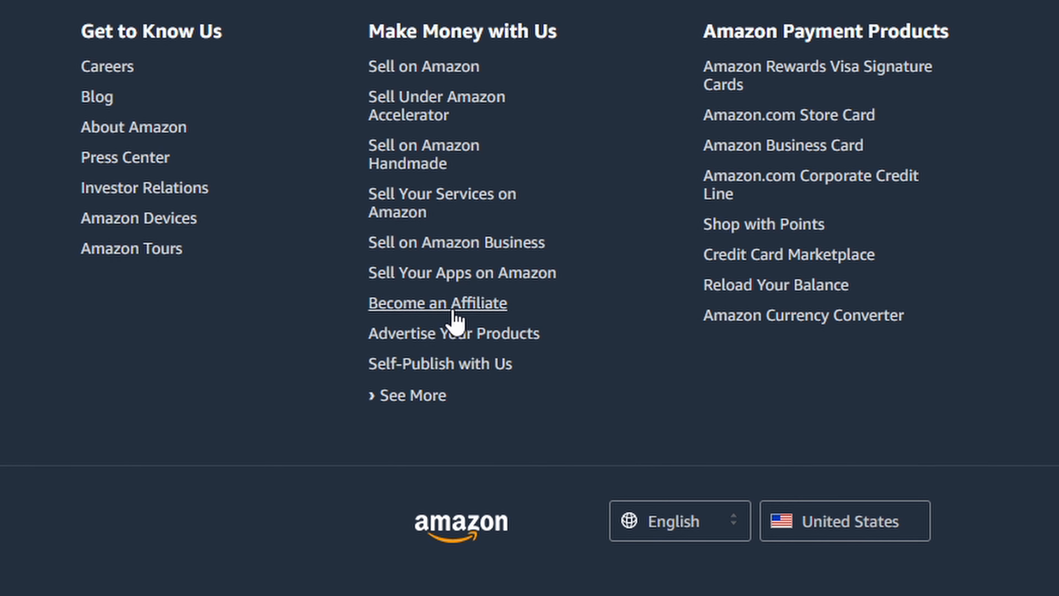
{"action": "mouse_move", "coordinate": [183, 349]}
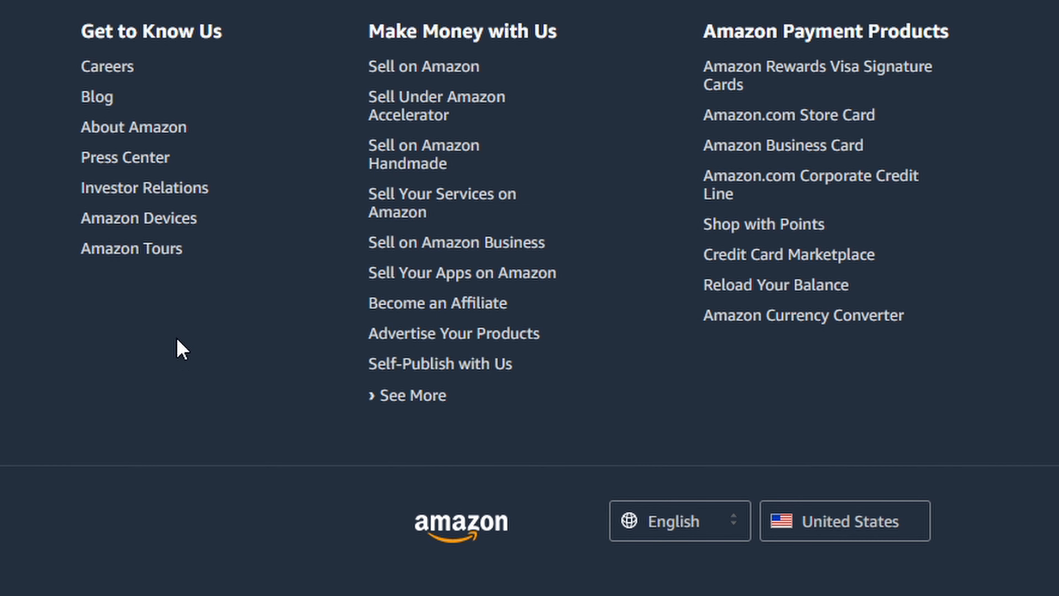
{"action": "scroll", "scroll_direction": "up", "scroll_amount": 3}
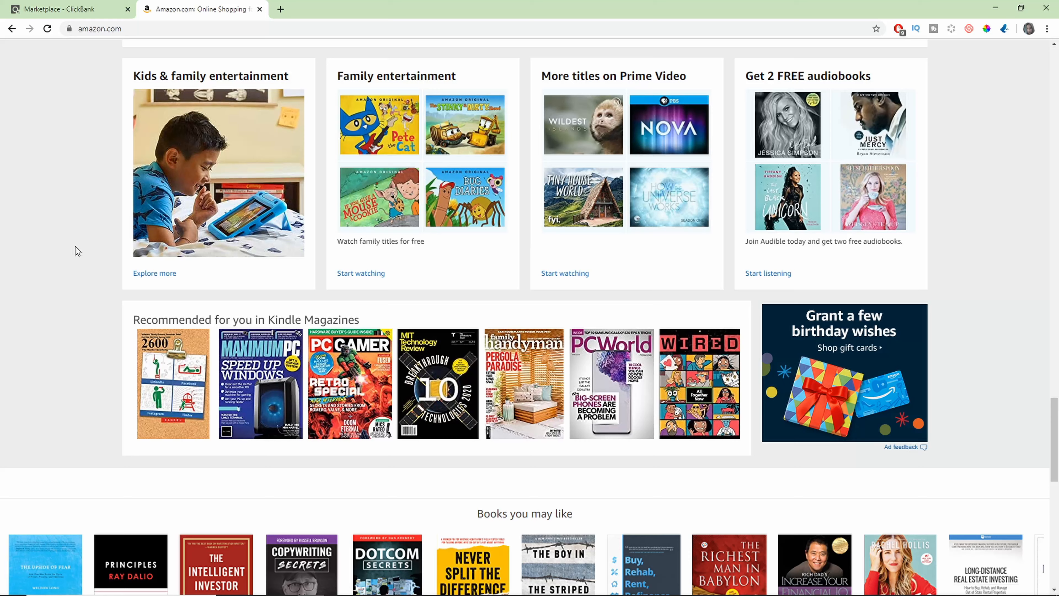
{"action": "scroll", "scroll_direction": "up", "scroll_amount": 3}
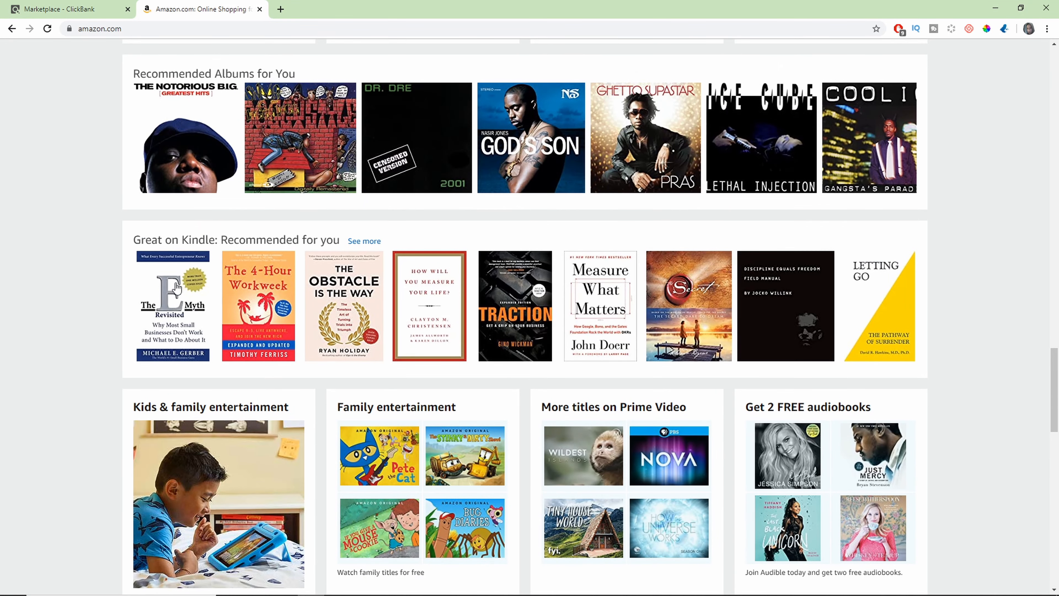
{"action": "scroll", "scroll_direction": "down", "scroll_amount": 3}
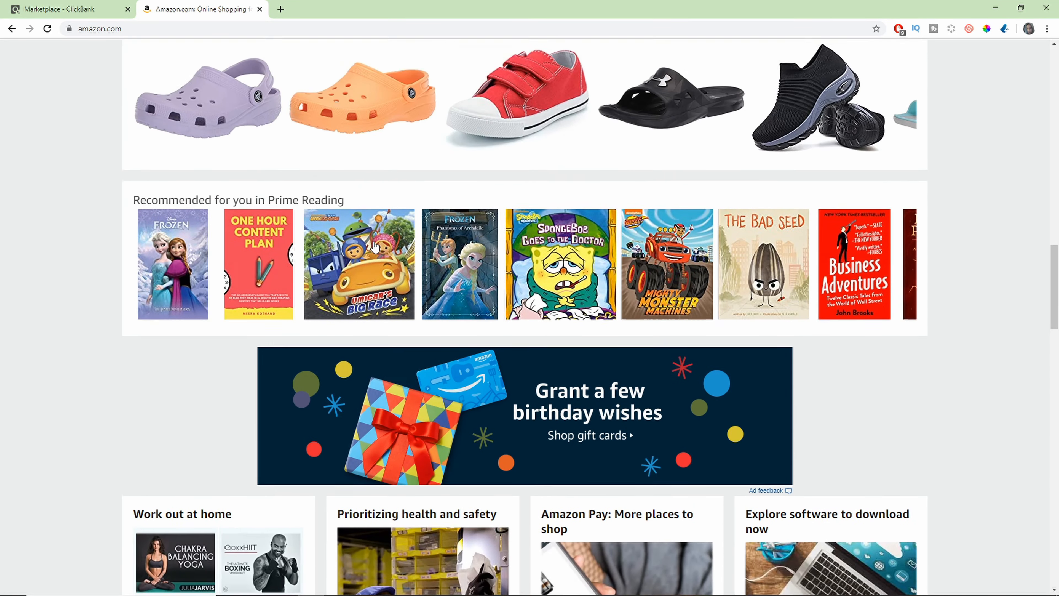
{"action": "scroll", "scroll_direction": "down", "scroll_amount": 3}
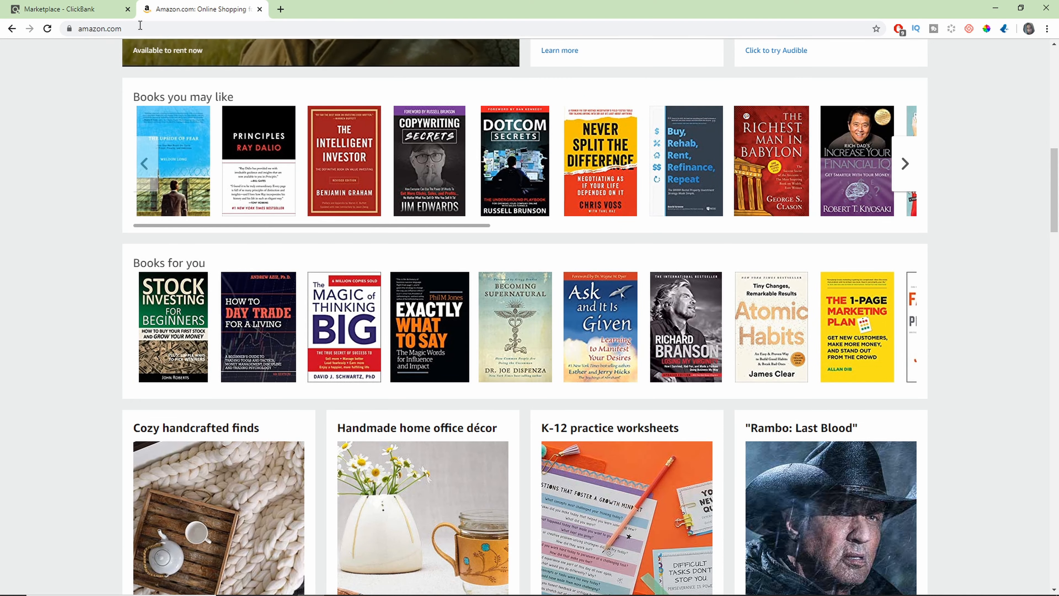
{"action": "scroll", "scroll_direction": "up", "scroll_amount": 3}
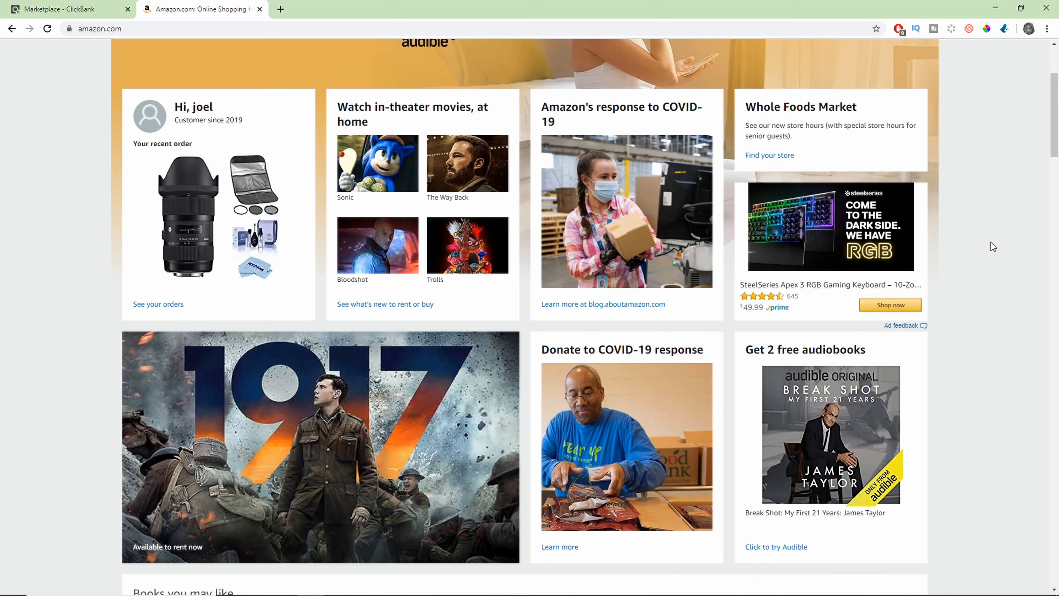
{"action": "scroll", "scroll_direction": "up", "scroll_amount": 3}
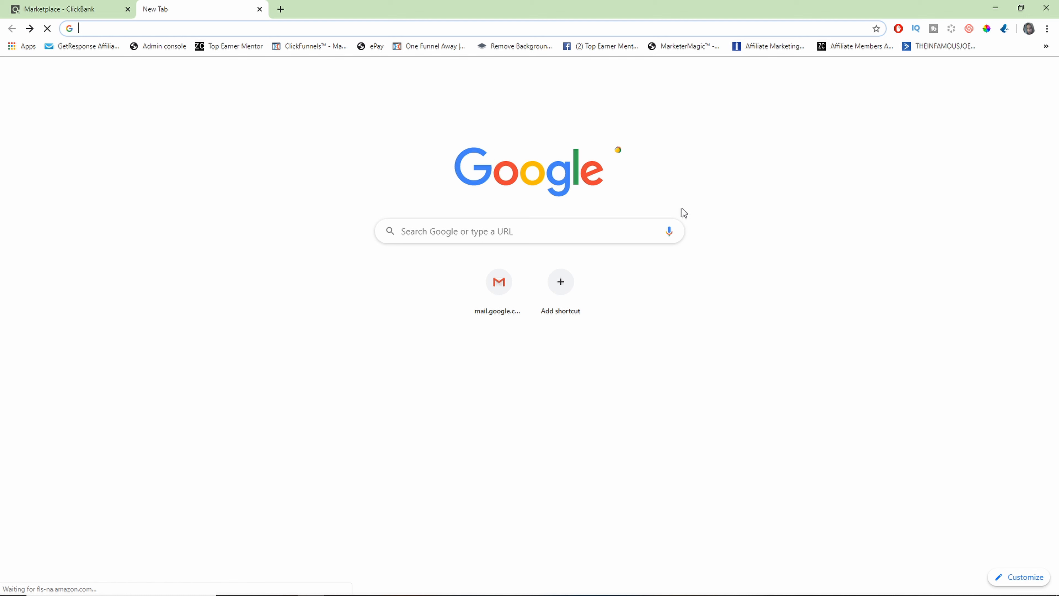
{"action": "mouse_move", "coordinate": [244, 30]}
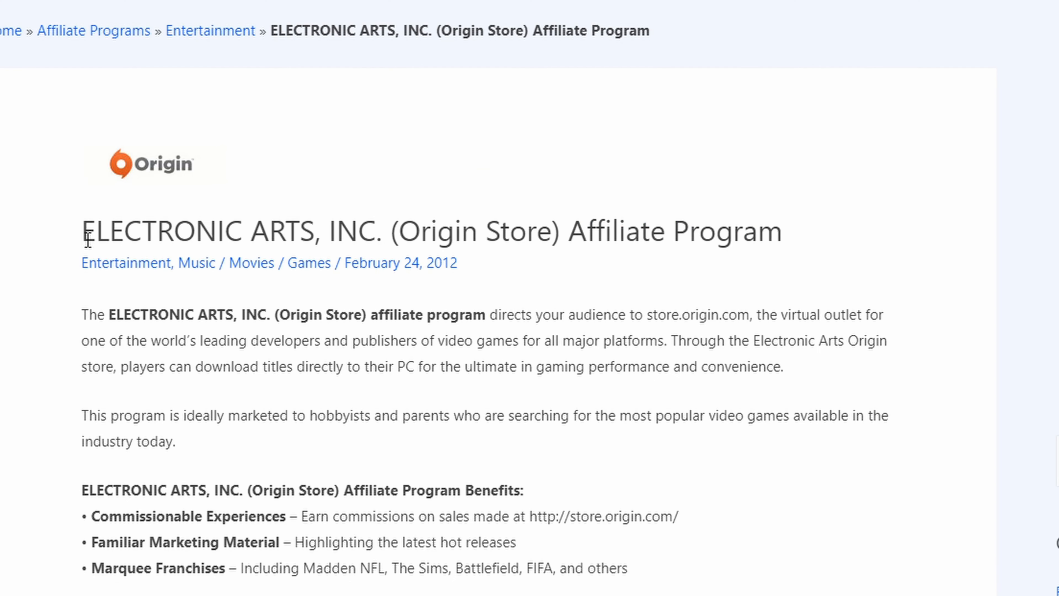
{"action": "mouse_move", "coordinate": [31, 239]}
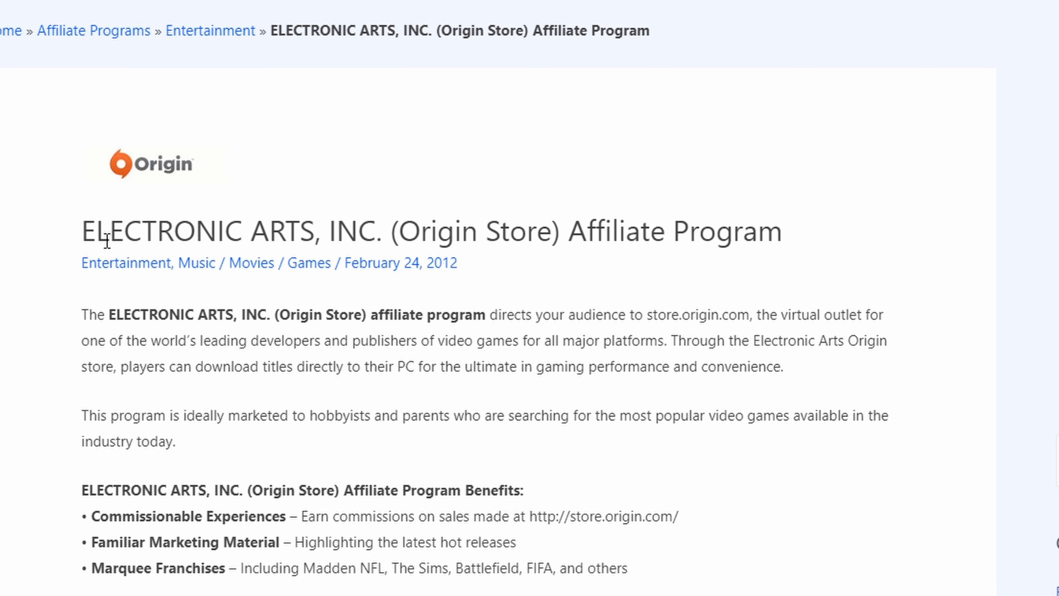
Step: Scroll the EA Origin Store affiliate program page down to its program benefits section
{"action": "scroll", "scroll_direction": "down", "scroll_amount": 3}
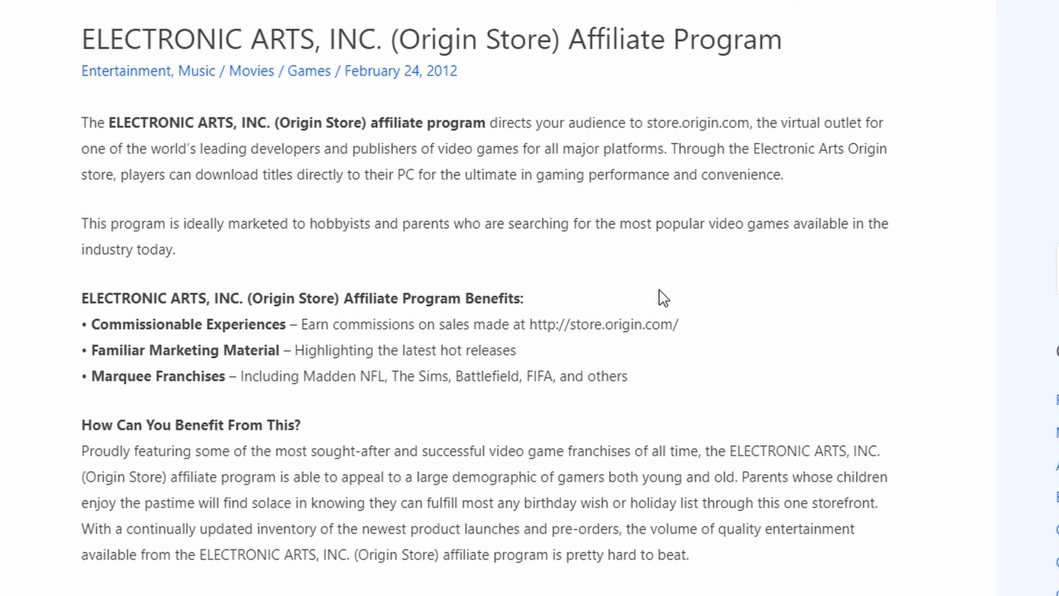
{"action": "mouse_move", "coordinate": [84, 45]}
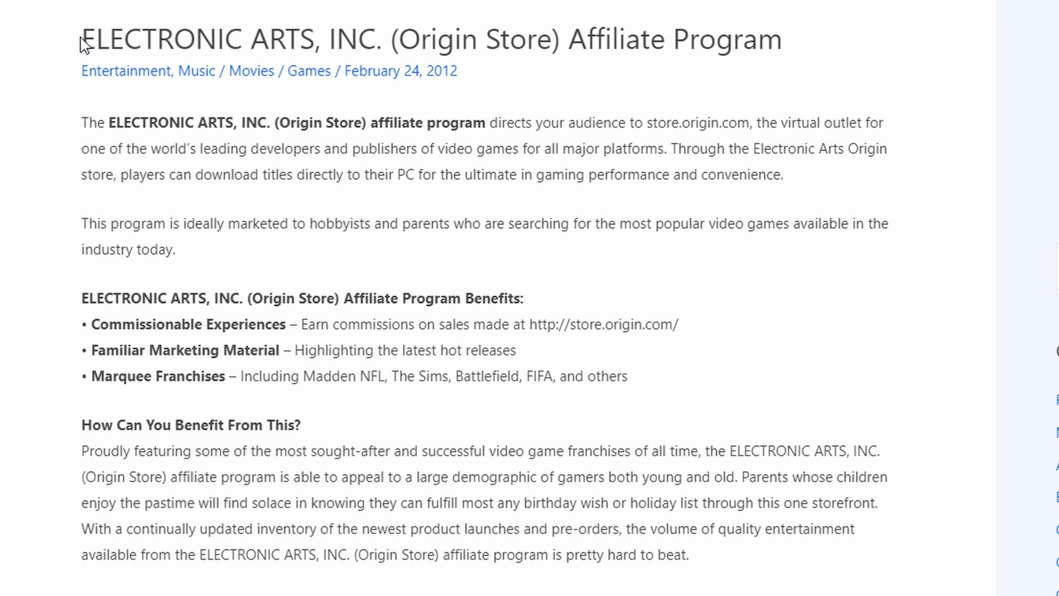
{"action": "mouse_move", "coordinate": [214, 43]}
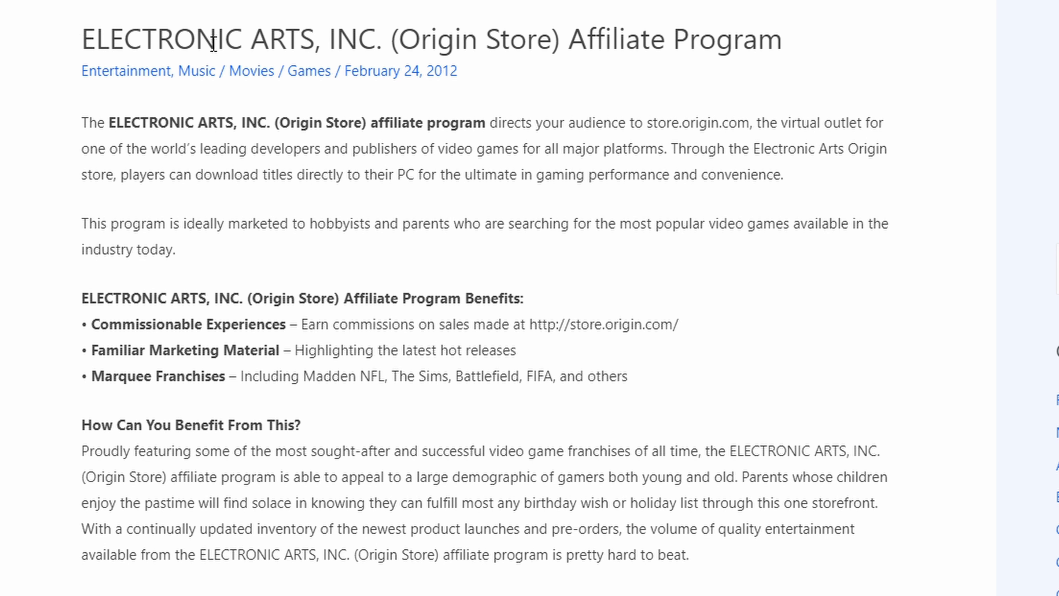
{"action": "mouse_move", "coordinate": [244, 36]}
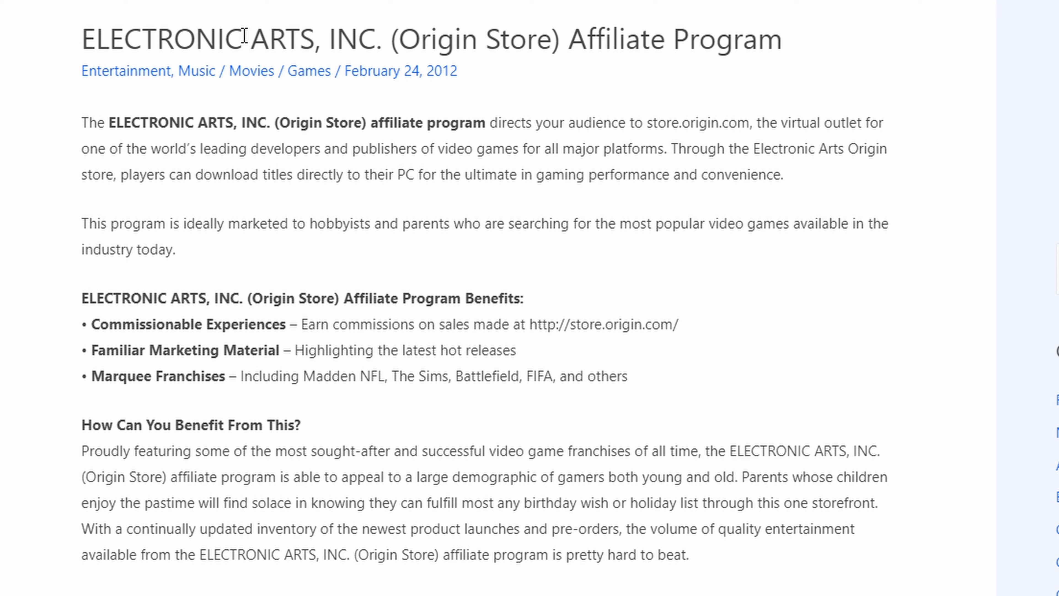
{"action": "mouse_move", "coordinate": [173, 25]}
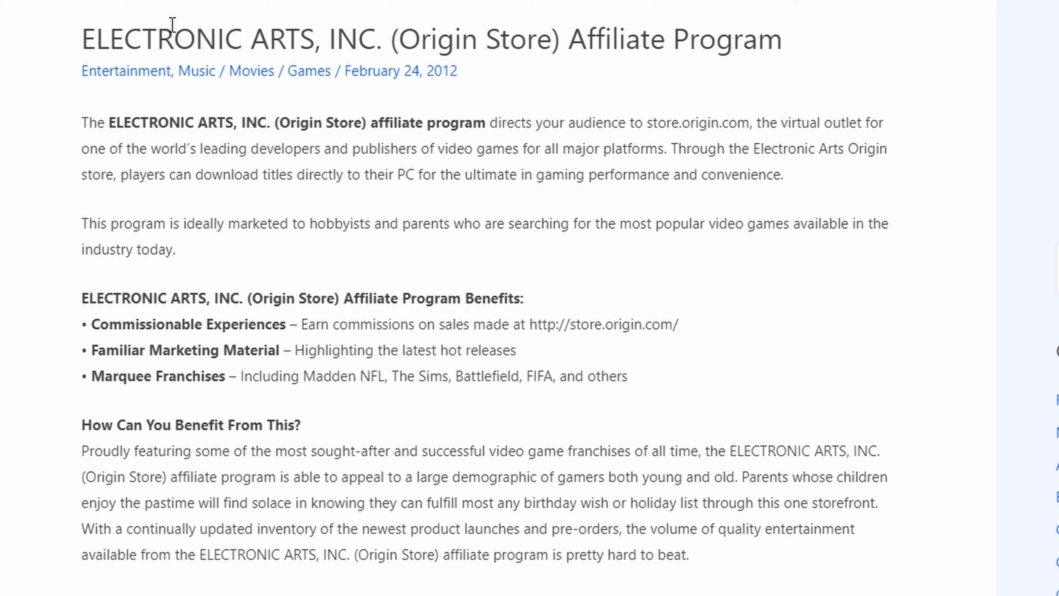
{"action": "mouse_move", "coordinate": [487, 66]}
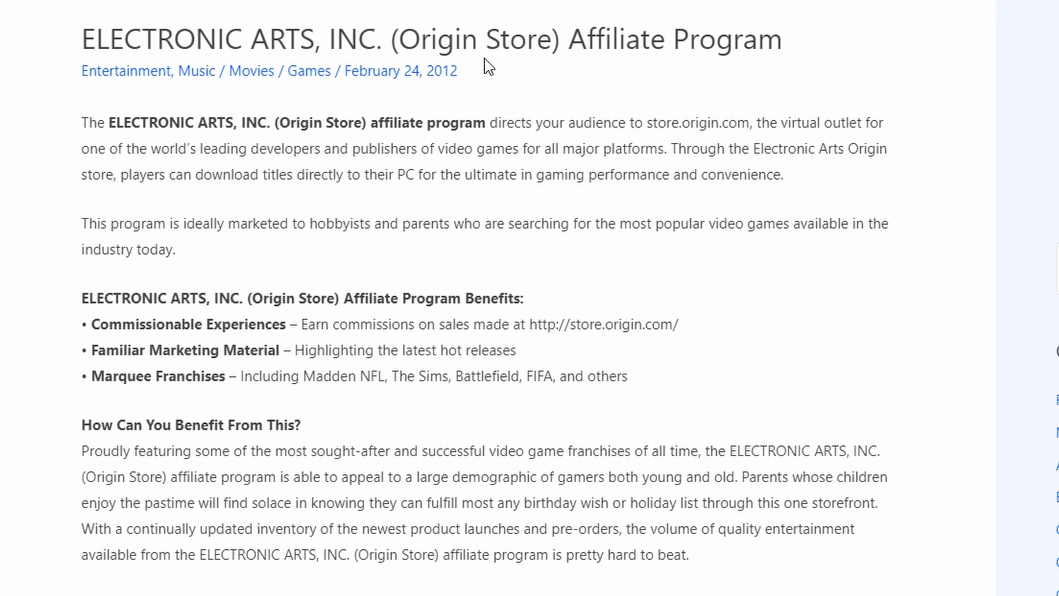
{"action": "scroll", "scroll_direction": "down", "scroll_amount": 3}
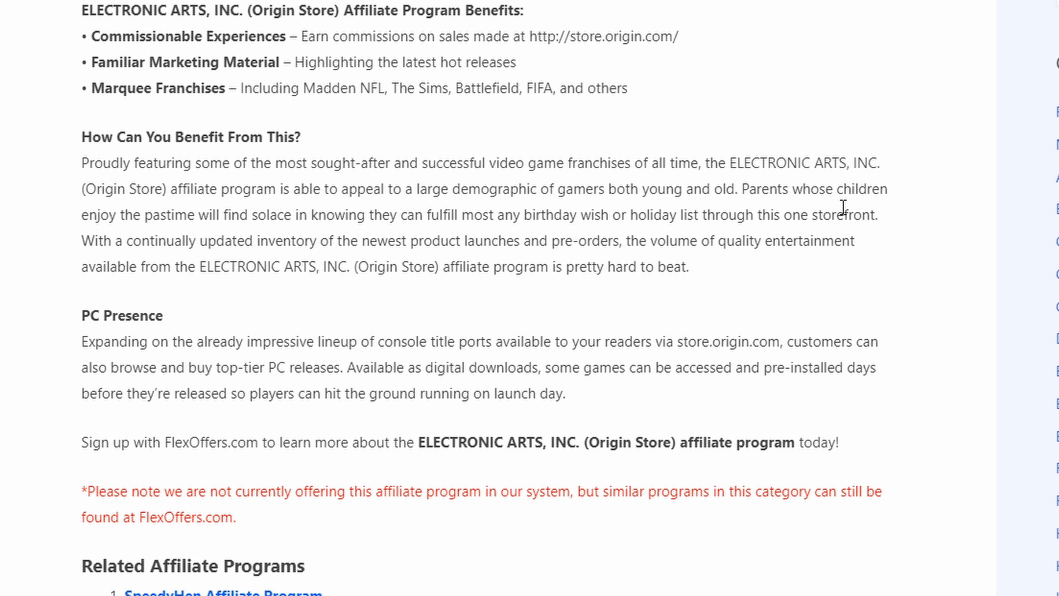
{"action": "scroll", "scroll_direction": "down", "scroll_amount": 3}
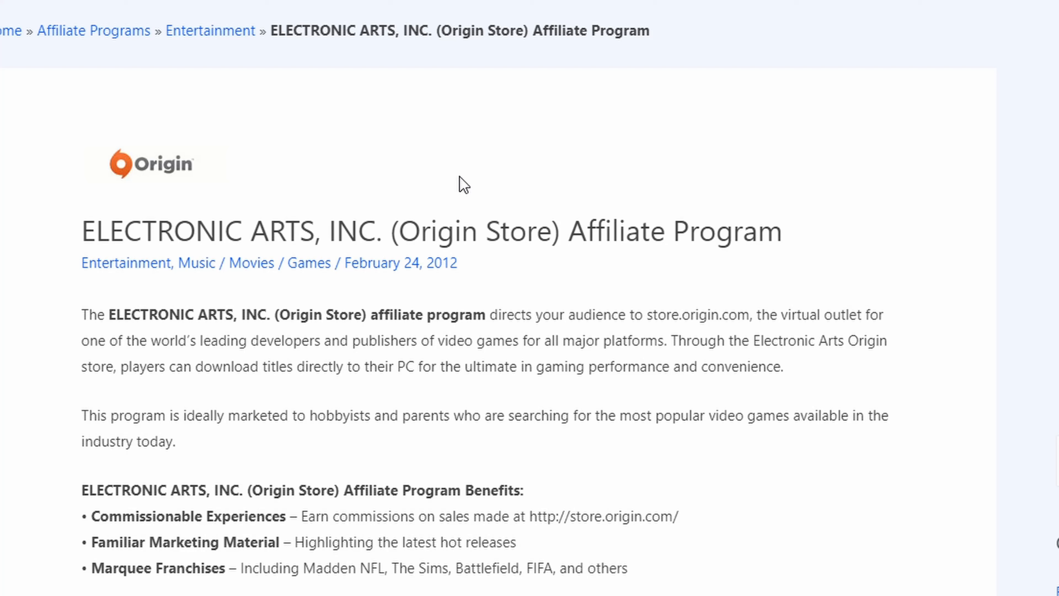
{"action": "mouse_move", "coordinate": [283, 236]}
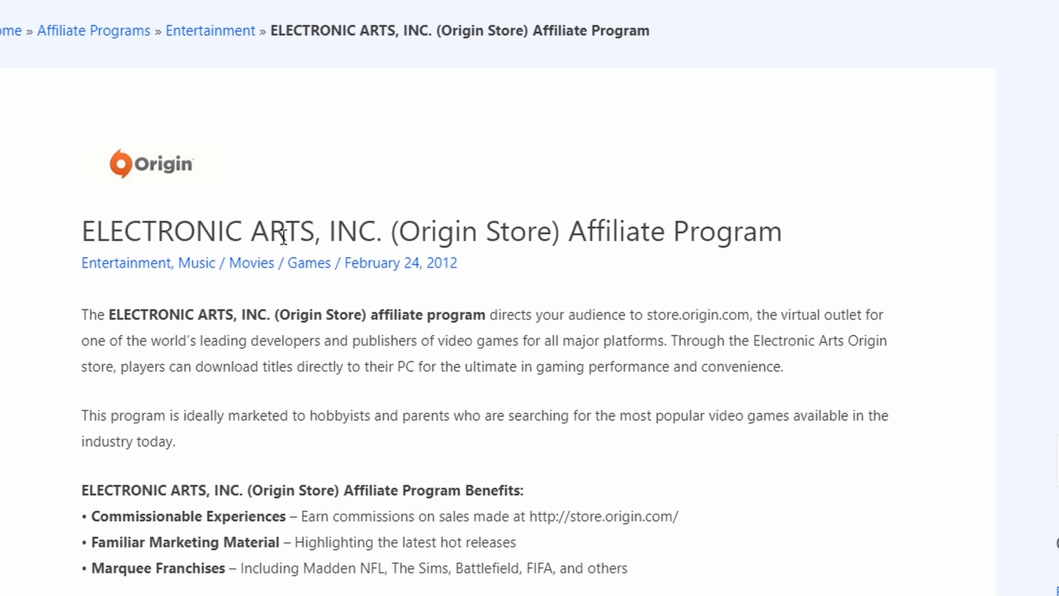
{"action": "mouse_move", "coordinate": [662, 232]}
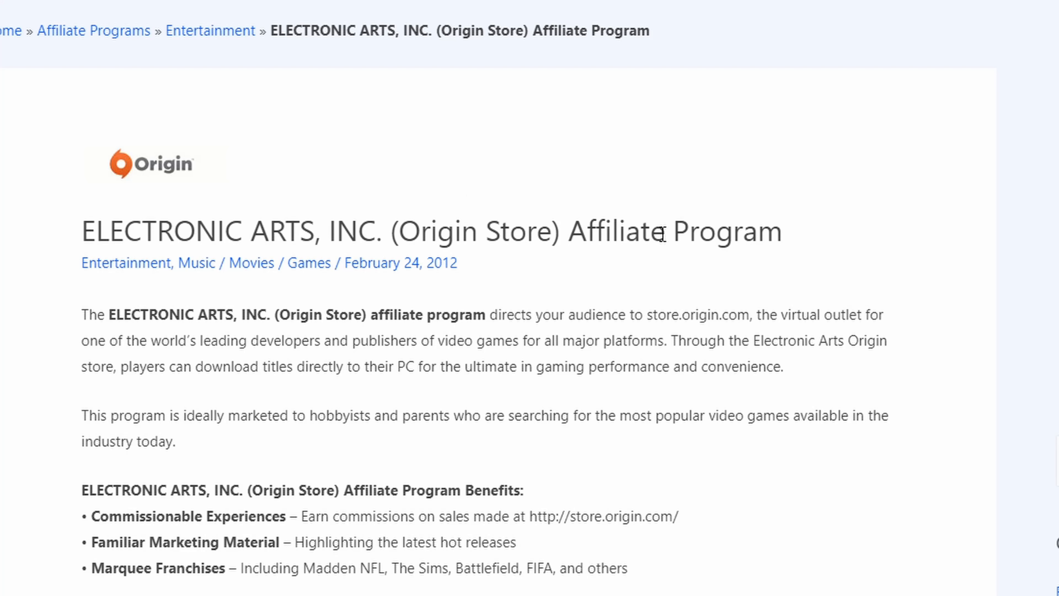
{"action": "mouse_move", "coordinate": [423, 236]}
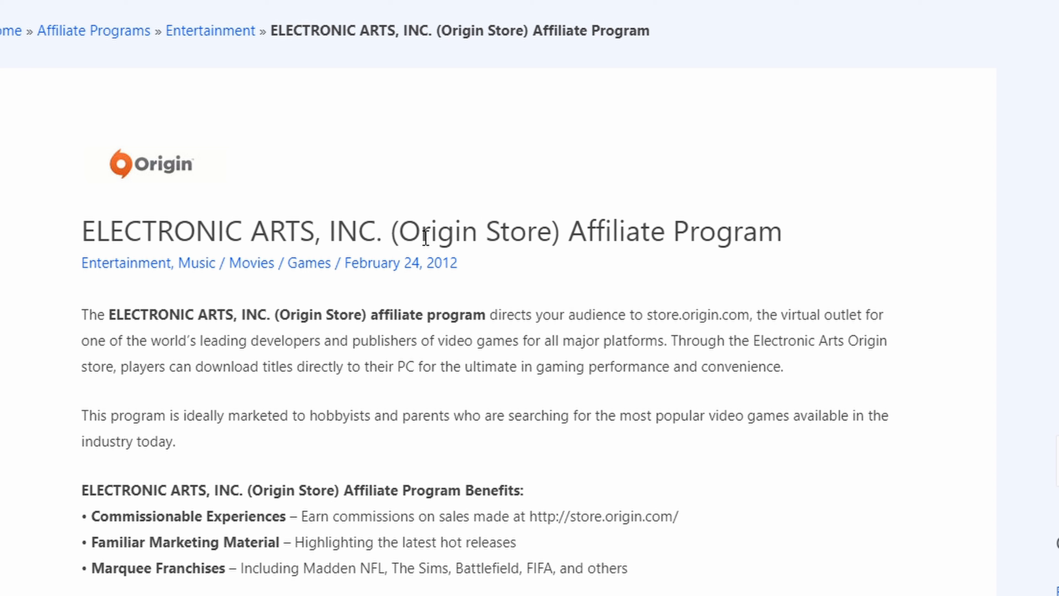
{"action": "mouse_move", "coordinate": [562, 262]}
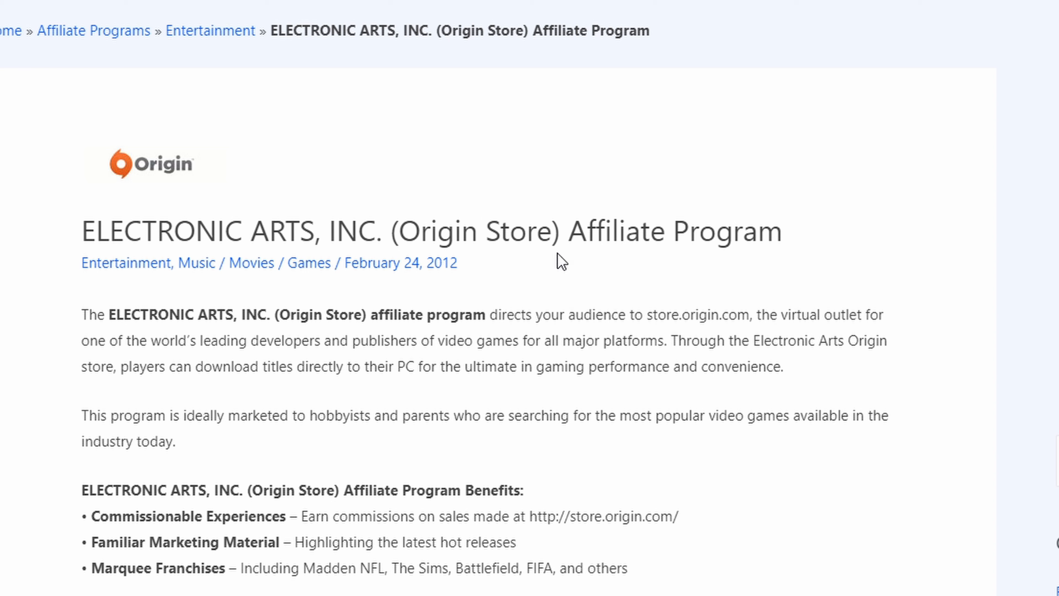
{"action": "mouse_move", "coordinate": [129, 191]}
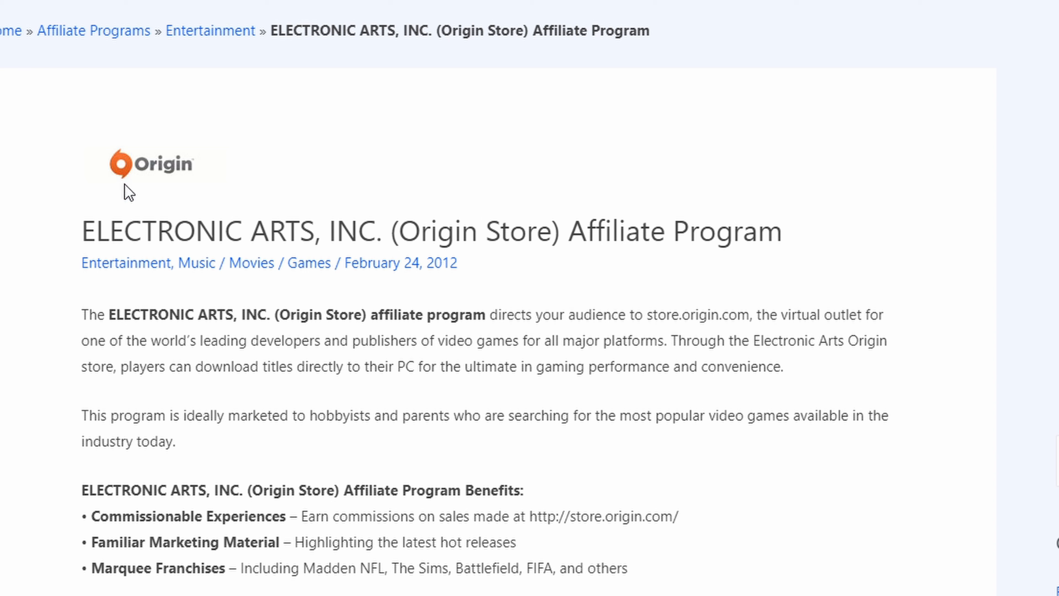
{"action": "mouse_move", "coordinate": [738, 272]}
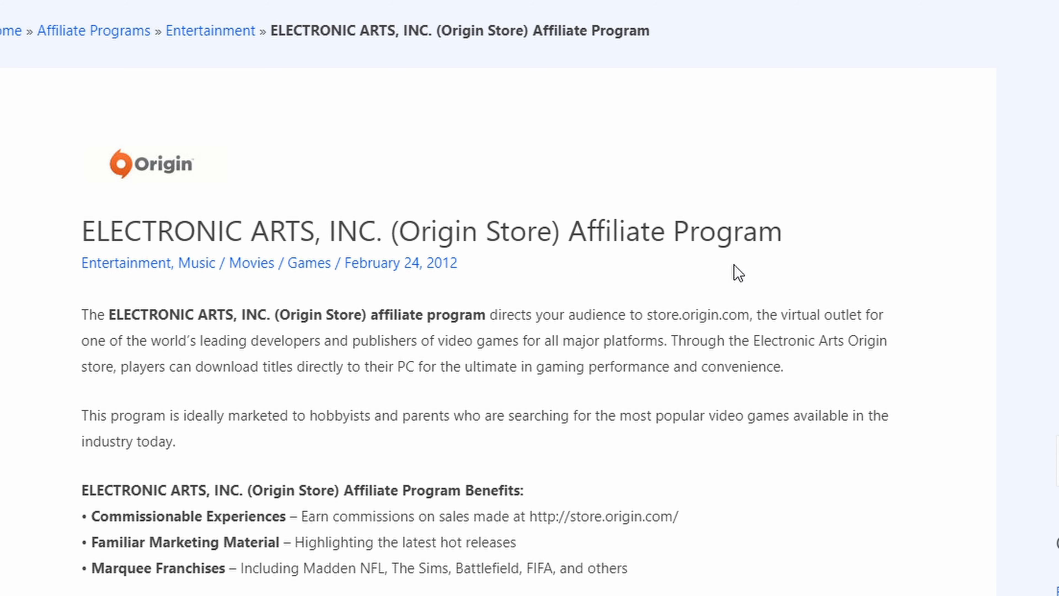
{"action": "scroll", "scroll_direction": "down", "scroll_amount": 3}
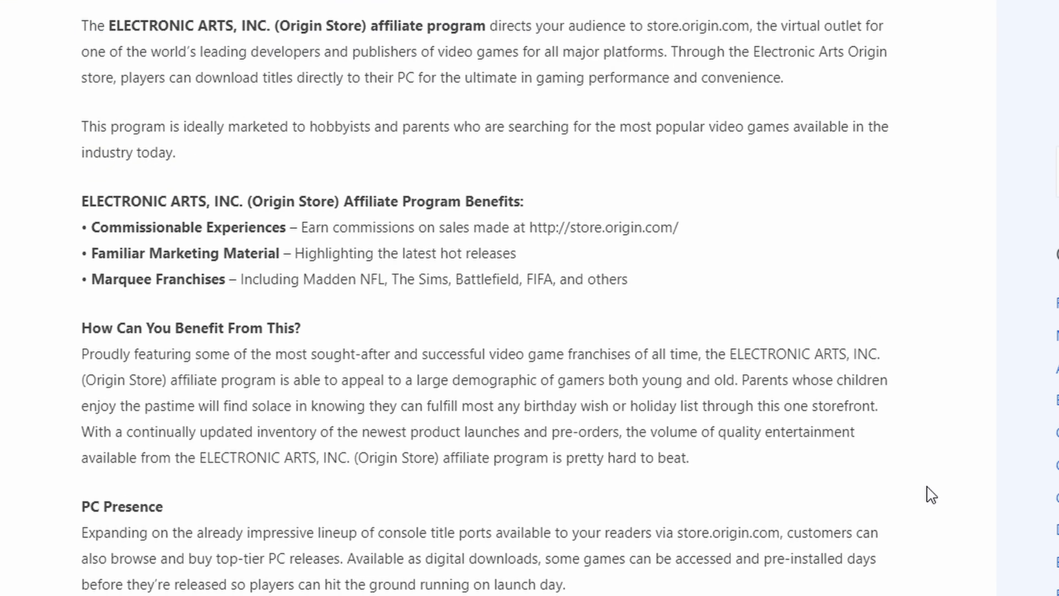
{"action": "scroll", "scroll_direction": "down", "scroll_amount": 3}
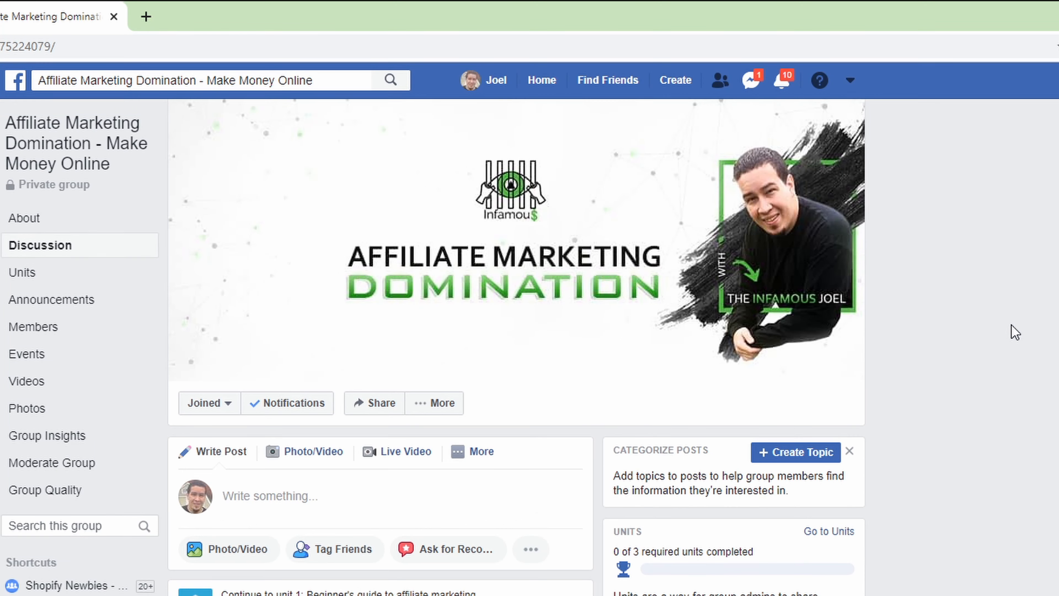
{"action": "scroll", "scroll_direction": "down", "scroll_amount": 3}
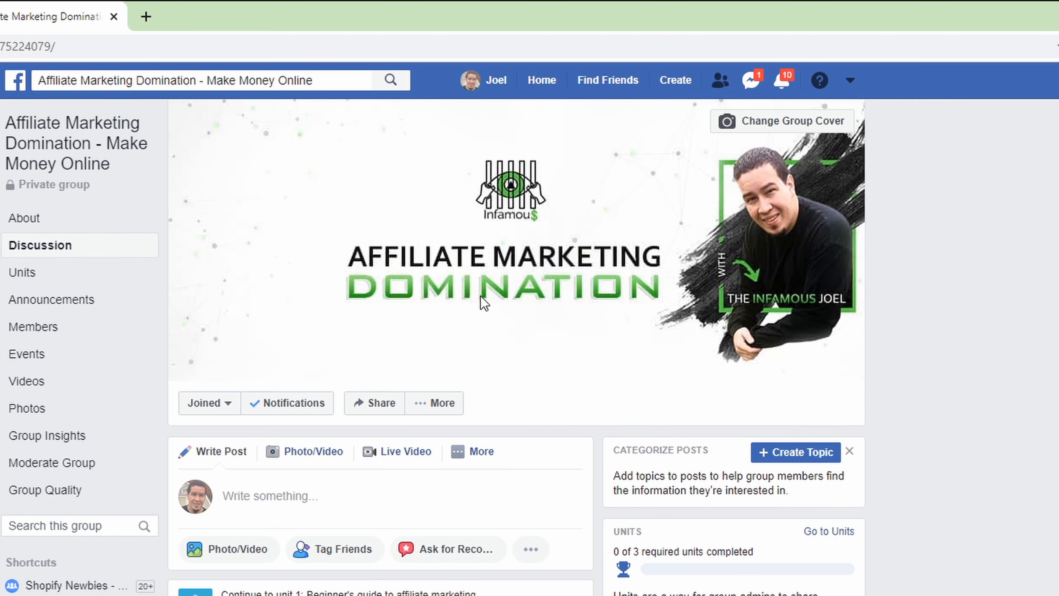
{"action": "mouse_move", "coordinate": [659, 315]}
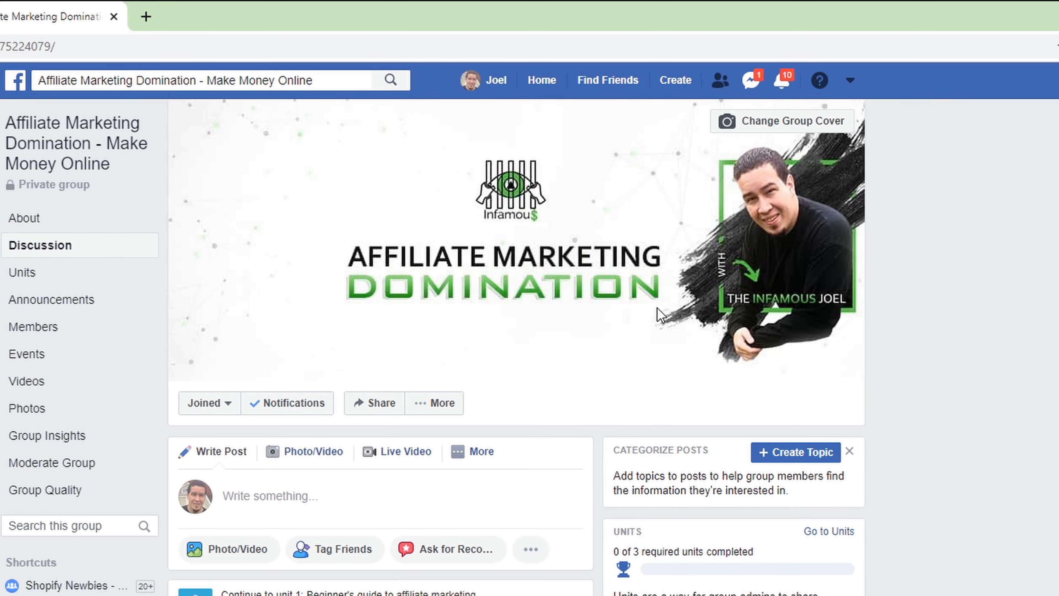
{"action": "scroll", "scroll_direction": "down", "scroll_amount": 3}
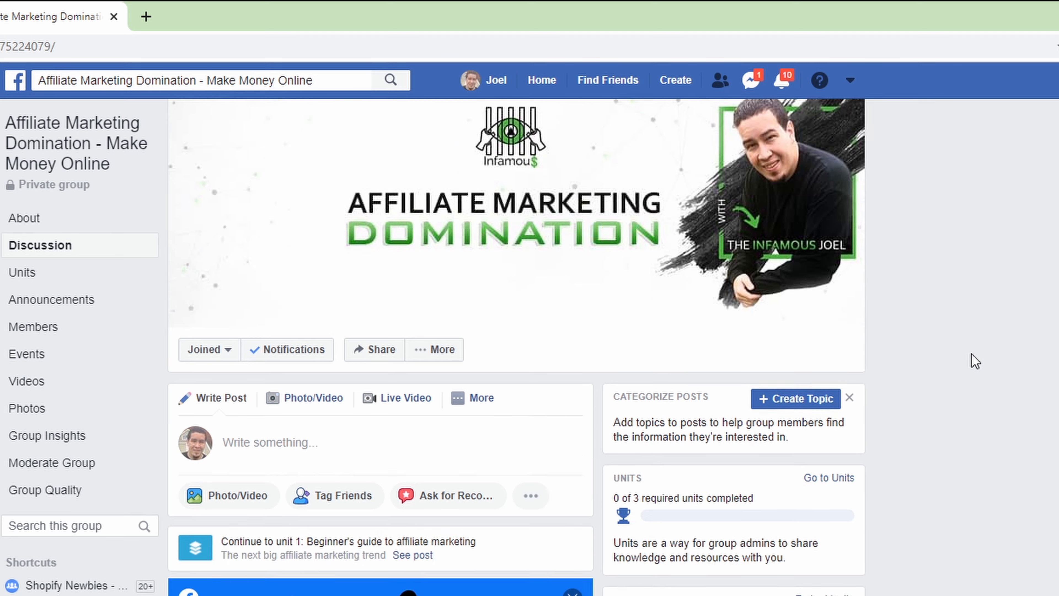
{"action": "scroll", "scroll_direction": "down", "scroll_amount": 3}
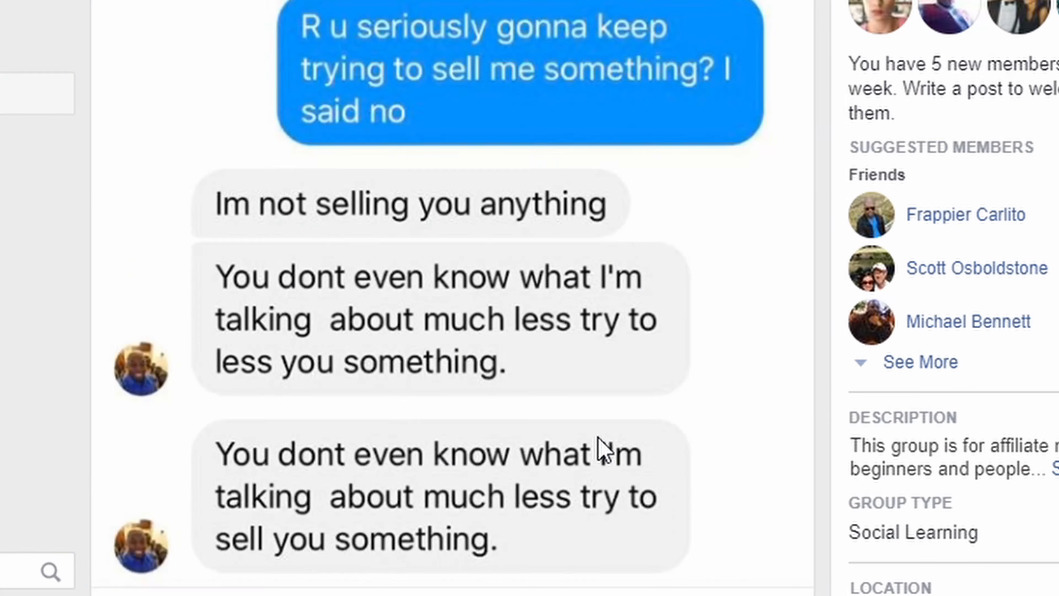
{"action": "scroll", "scroll_direction": "down", "scroll_amount": 3}
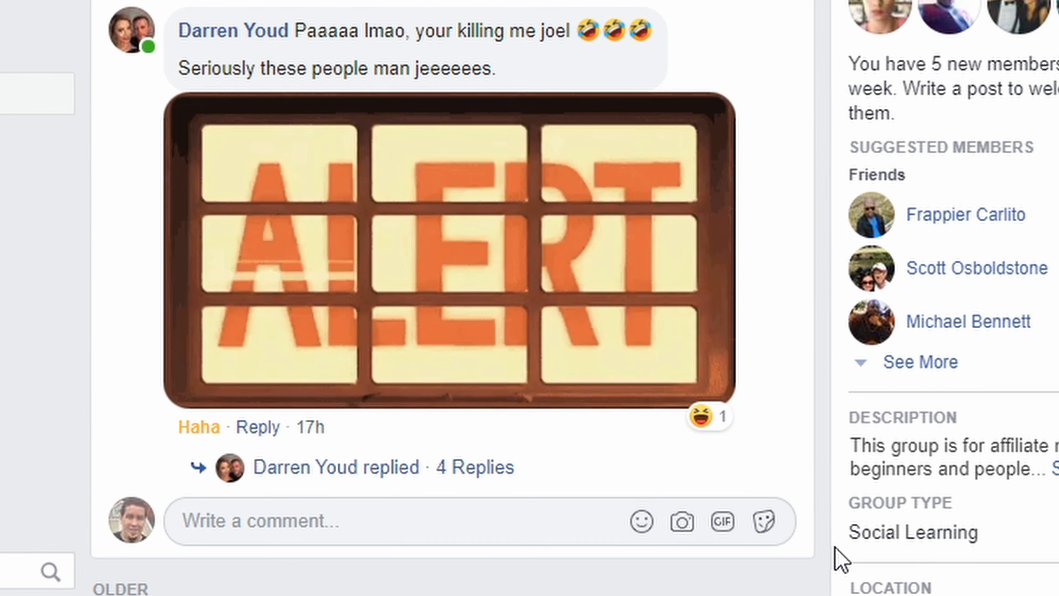
{"action": "scroll", "scroll_direction": "down", "scroll_amount": 3}
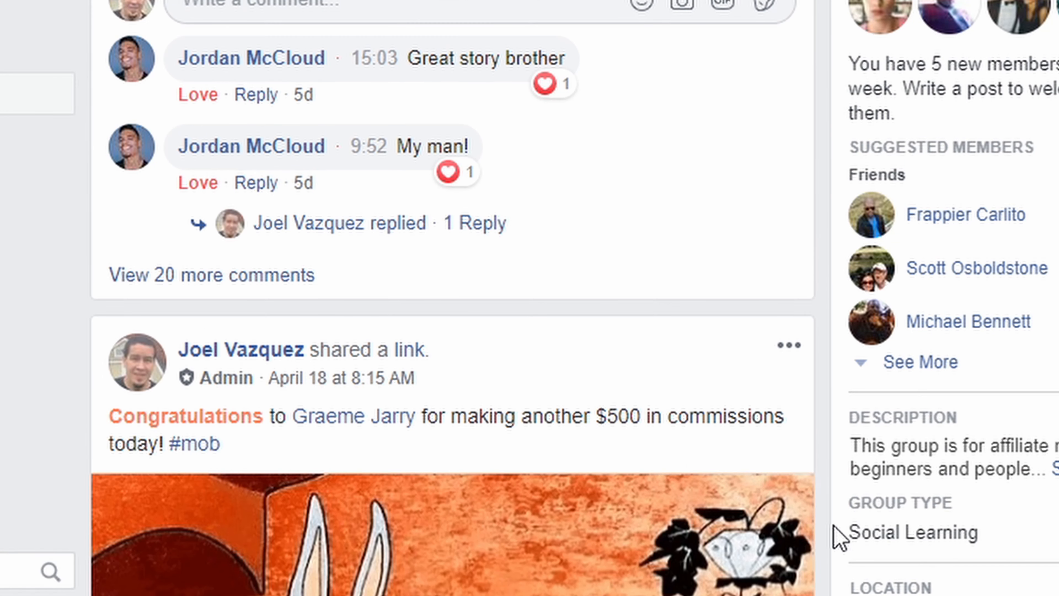
{"action": "mouse_move", "coordinate": [575, 448]}
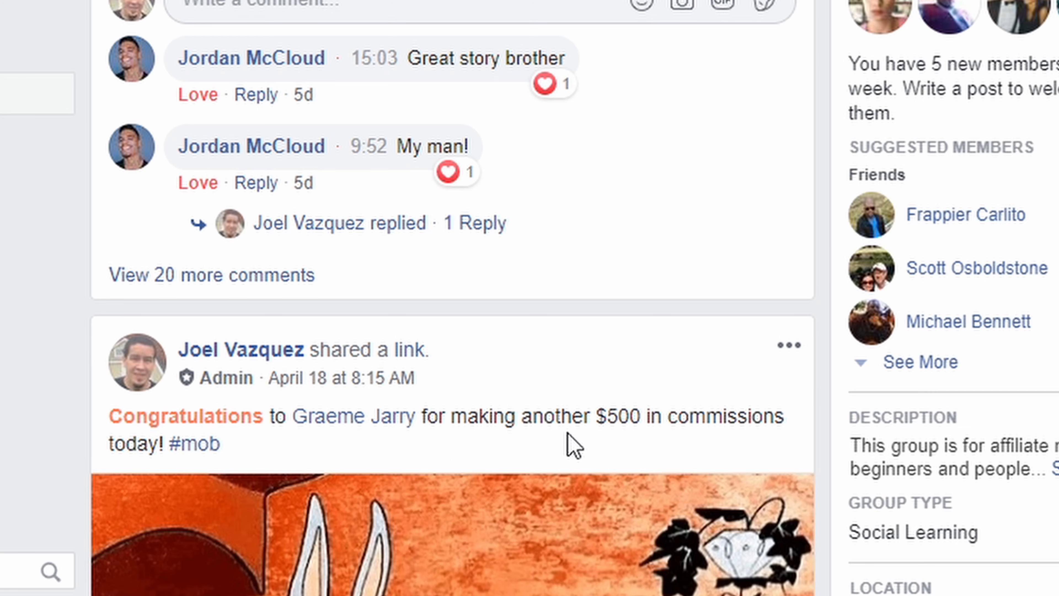
{"action": "scroll", "scroll_direction": "down", "scroll_amount": 3}
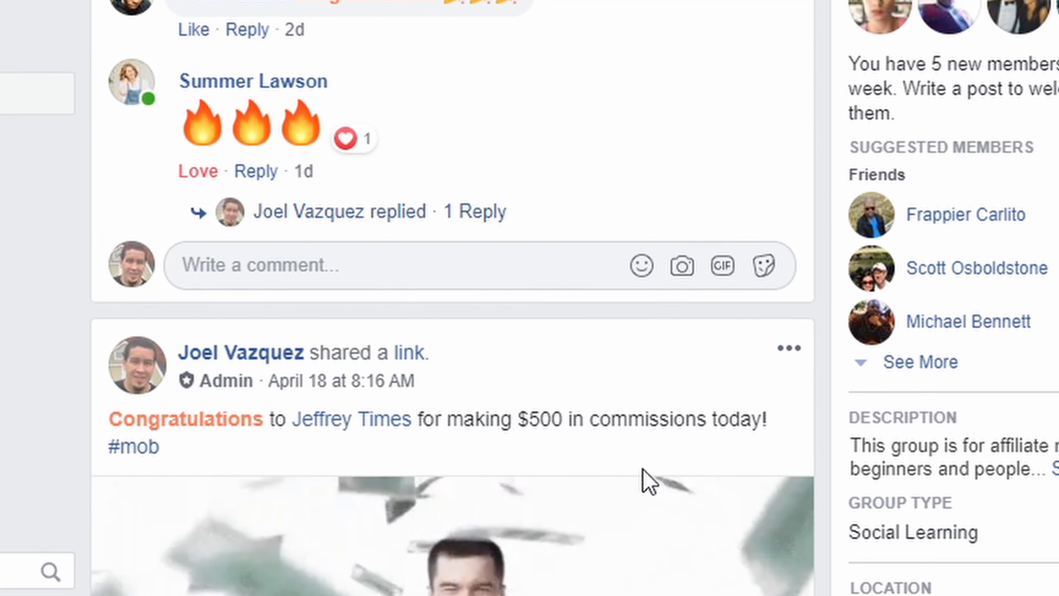
{"action": "scroll", "scroll_direction": "down", "scroll_amount": 3}
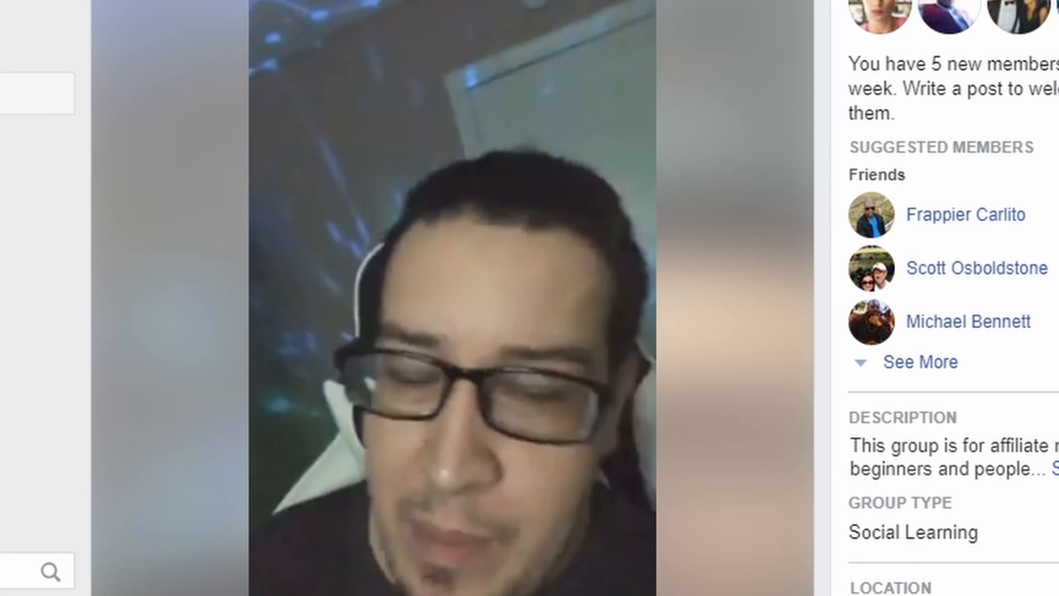
{"action": "scroll", "scroll_direction": "down", "scroll_amount": 3}
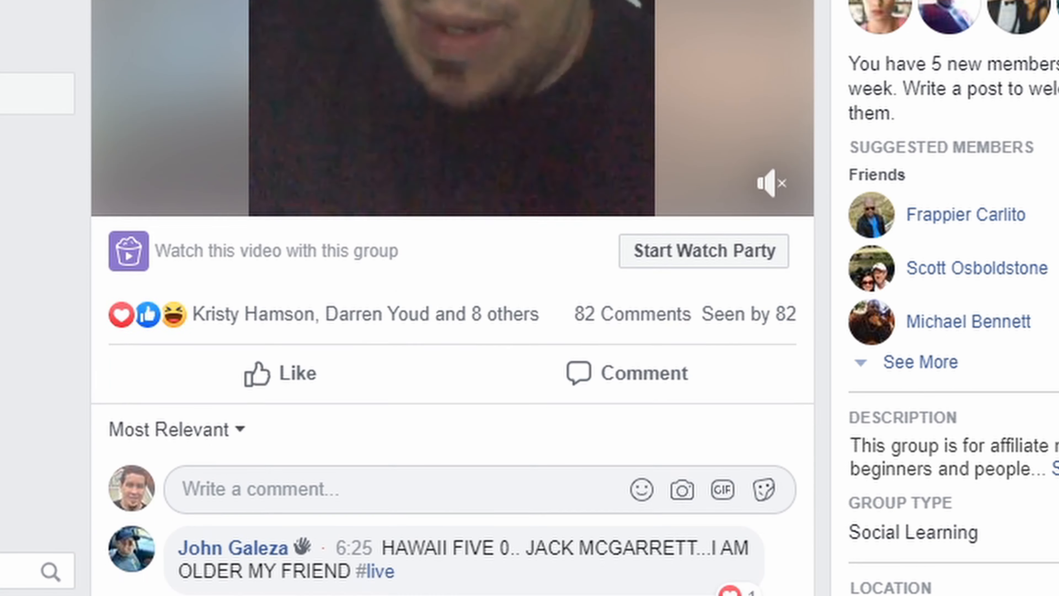
{"action": "scroll", "scroll_direction": "down", "scroll_amount": 3}
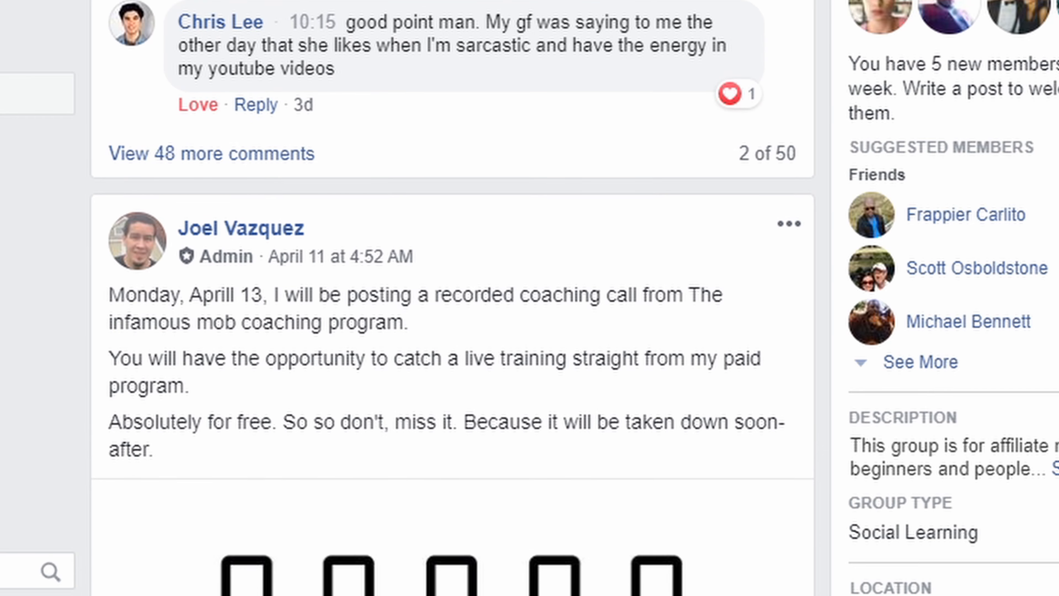
{"action": "scroll", "scroll_direction": "down", "scroll_amount": 3}
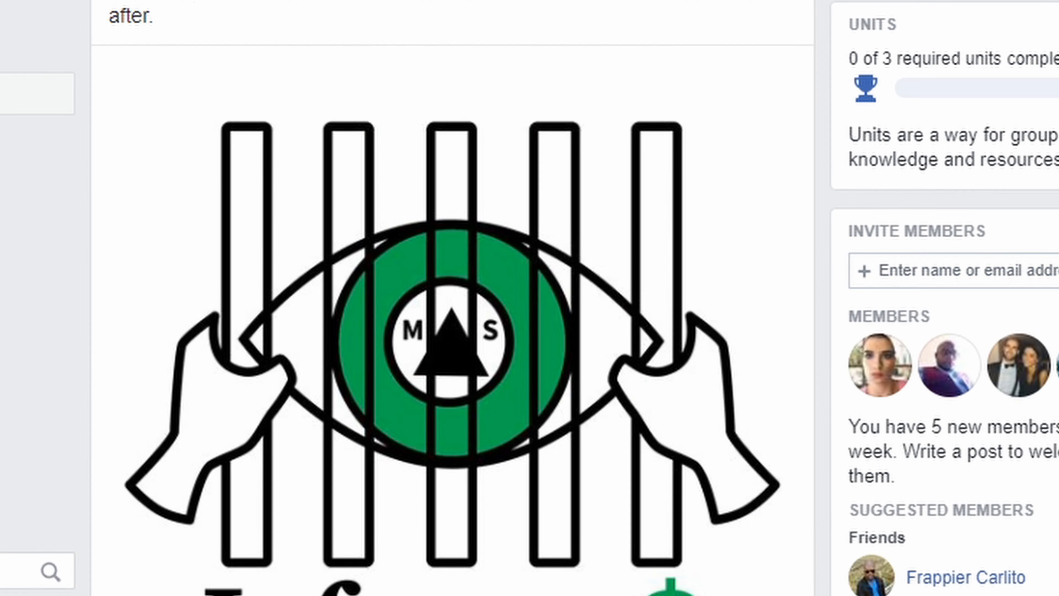
{"action": "scroll", "scroll_direction": "down", "scroll_amount": 3}
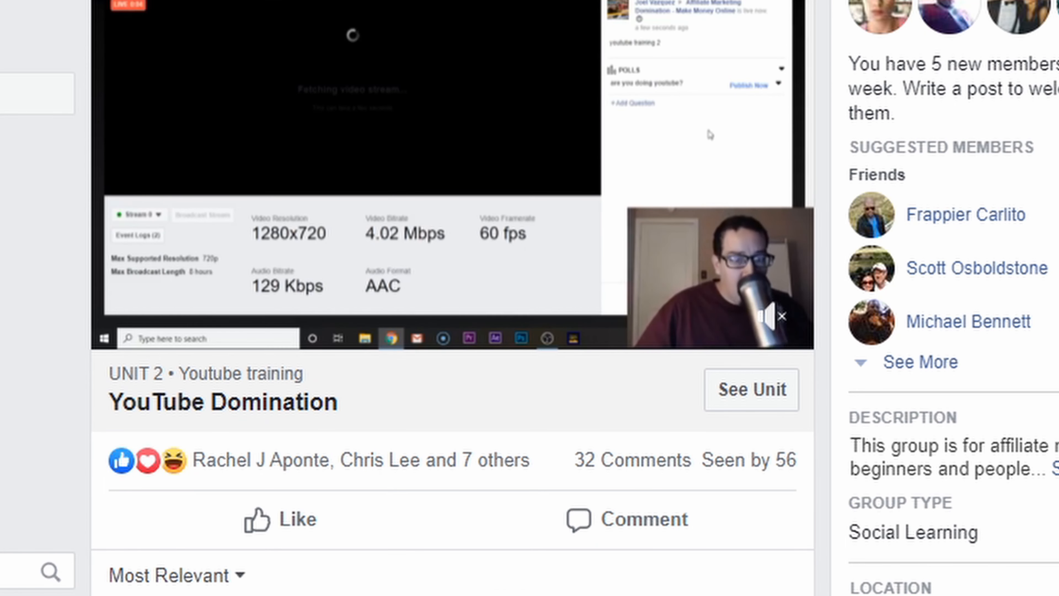
{"action": "scroll", "scroll_direction": "down", "scroll_amount": 3}
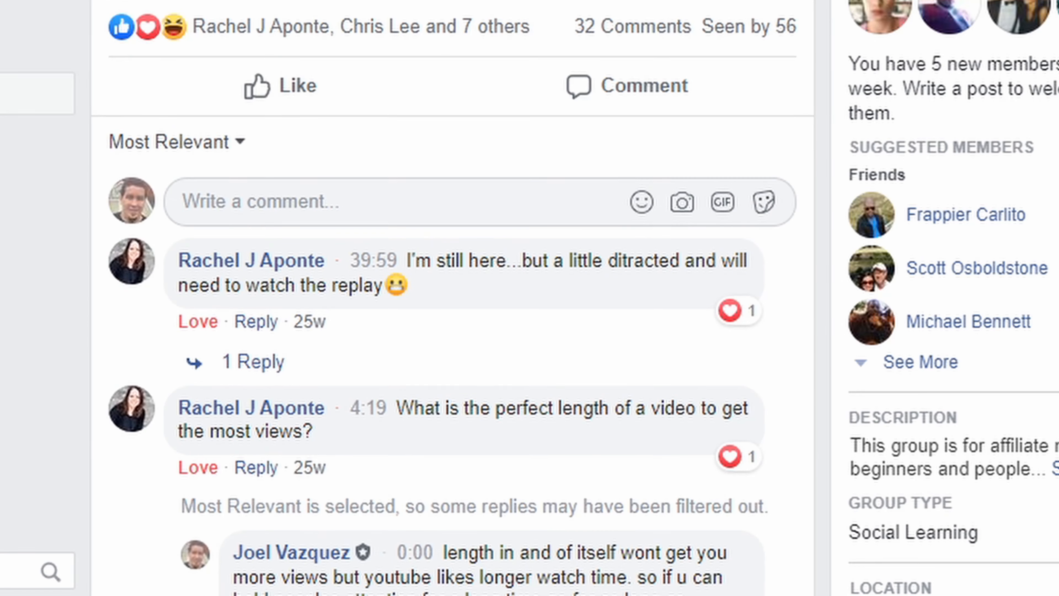
{"action": "scroll", "scroll_direction": "up", "scroll_amount": 3}
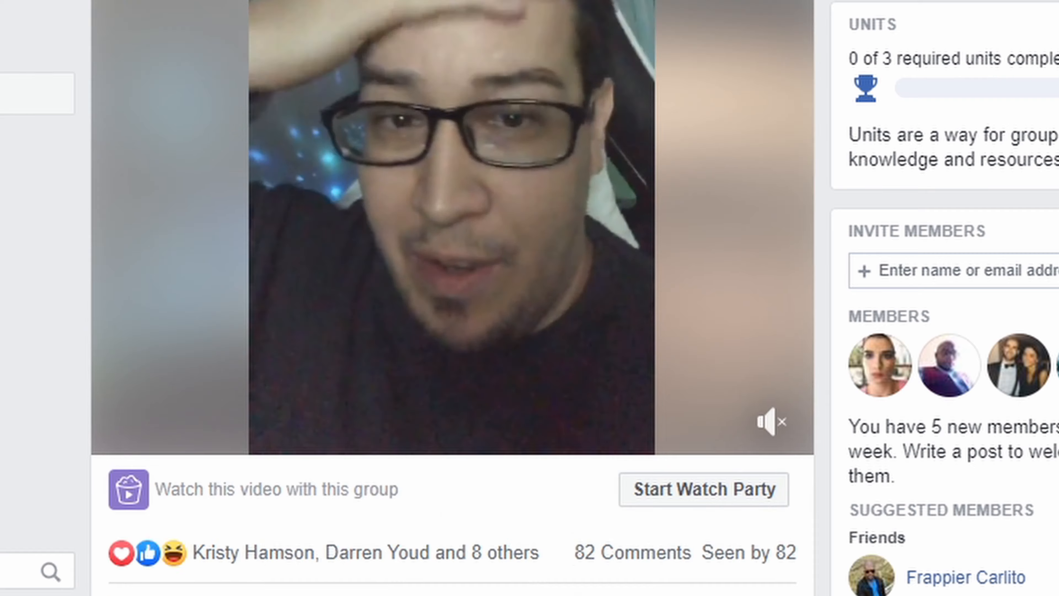
{"action": "scroll", "scroll_direction": "down", "scroll_amount": 3}
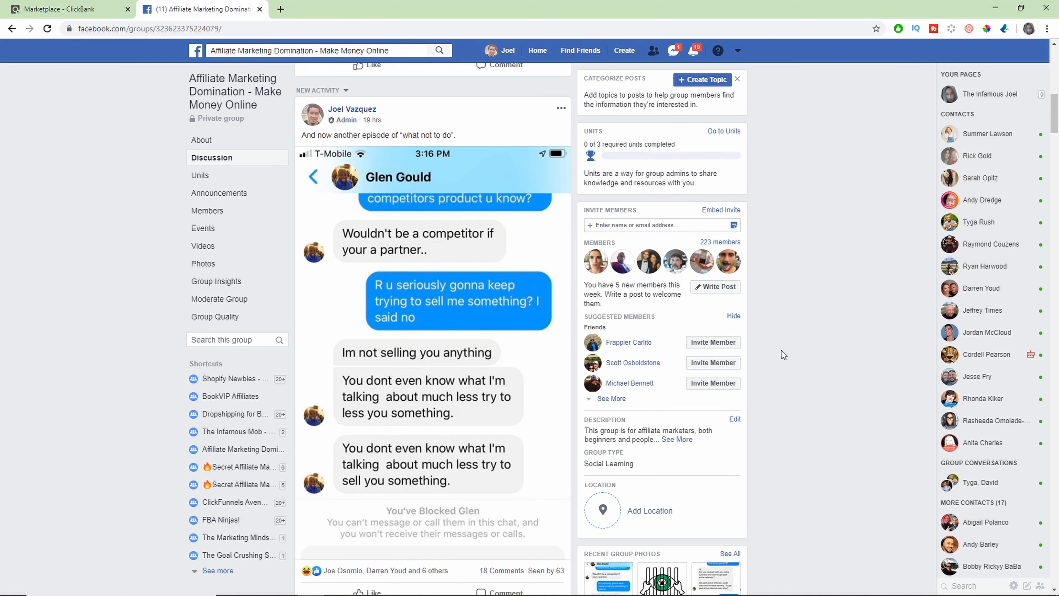
{"action": "scroll", "scroll_direction": "up", "scroll_amount": 3}
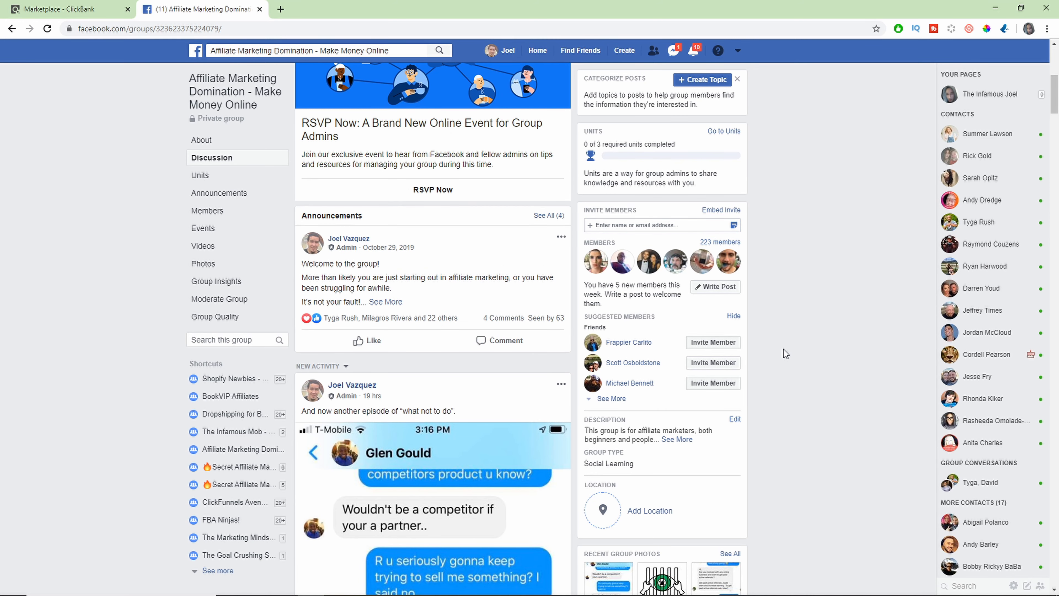
{"action": "scroll", "scroll_direction": "up", "scroll_amount": 3}
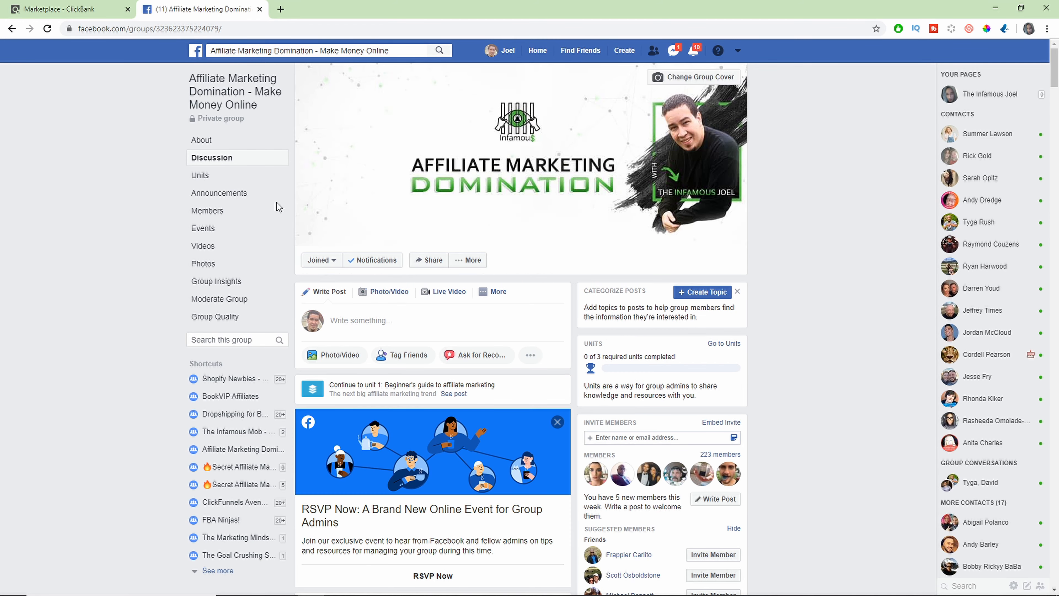
{"action": "mouse_move", "coordinate": [816, 298]}
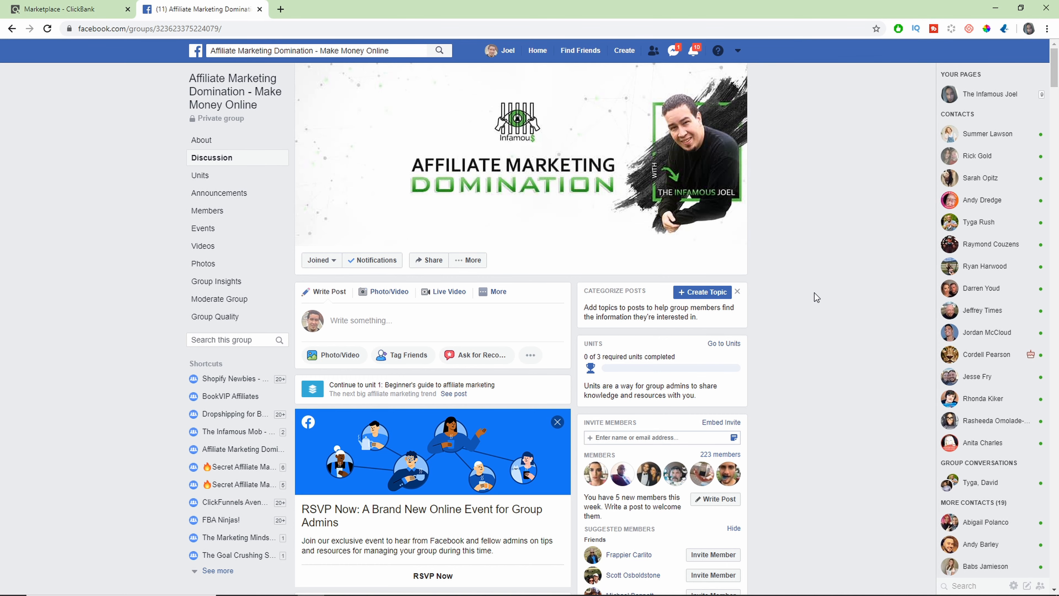
{"action": "scroll", "scroll_direction": "down", "scroll_amount": 3}
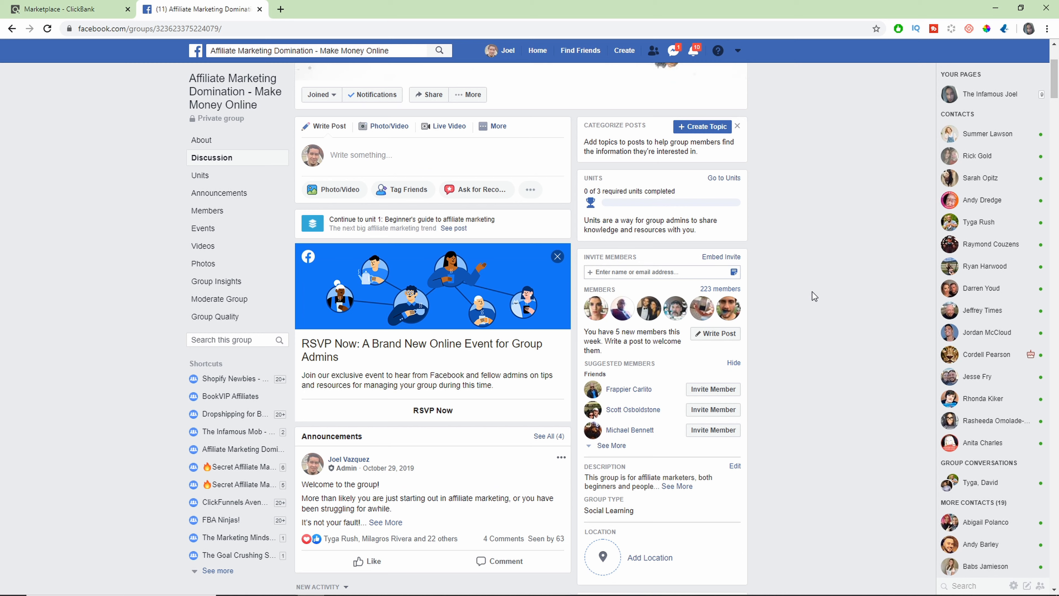